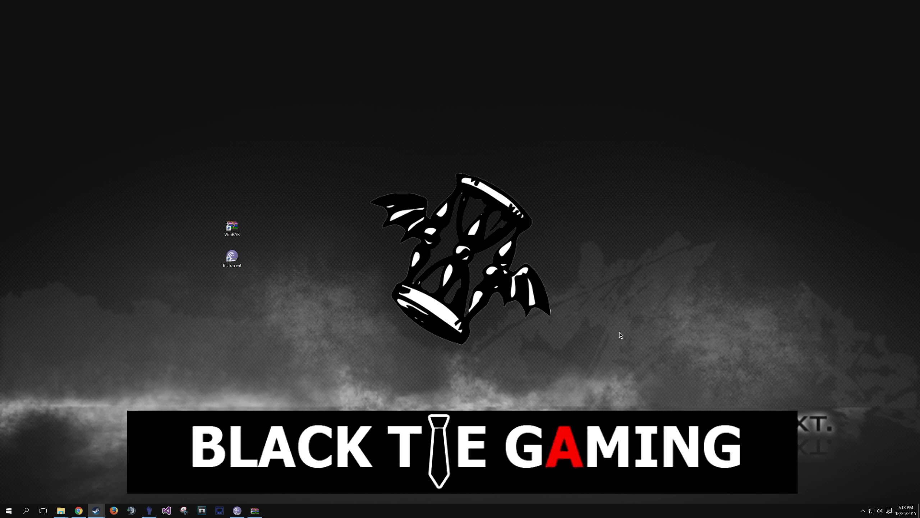
{"action": "mouse_move", "coordinate": [618, 330]}
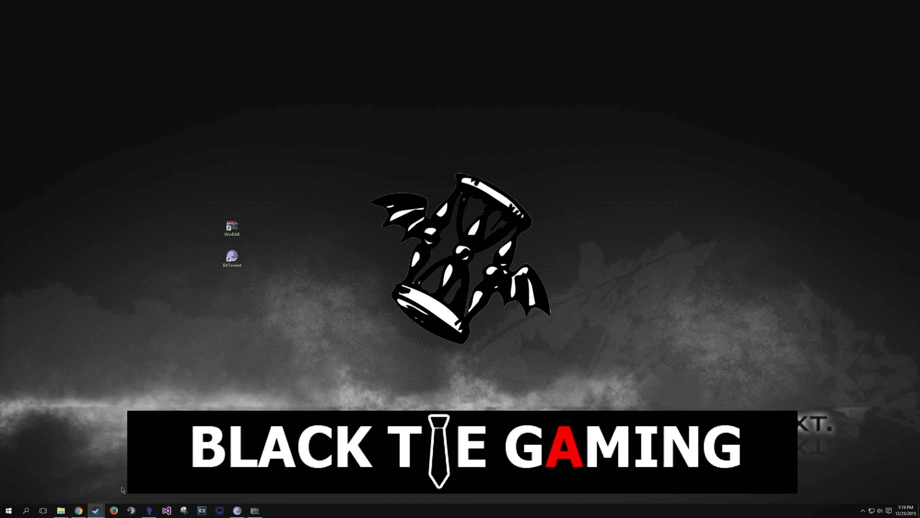
{"action": "mouse_move", "coordinate": [620, 336]}
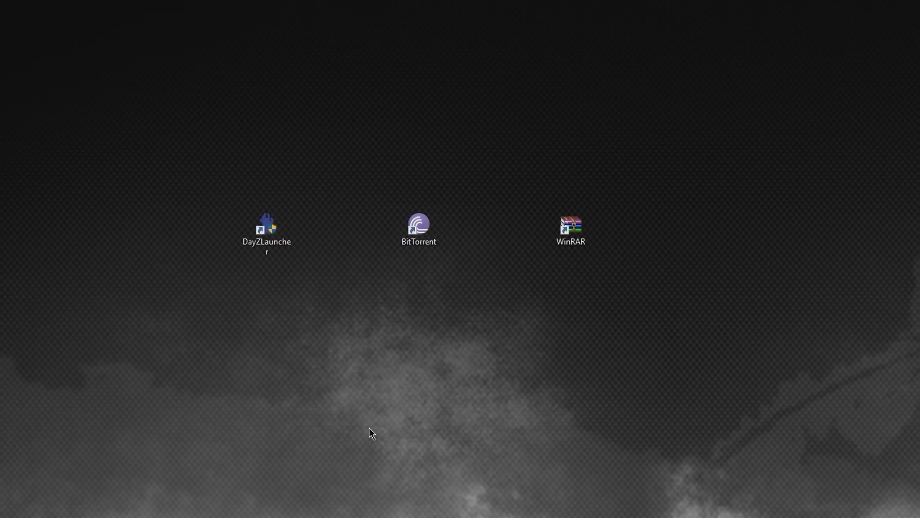
{"action": "mouse_move", "coordinate": [200, 191]}
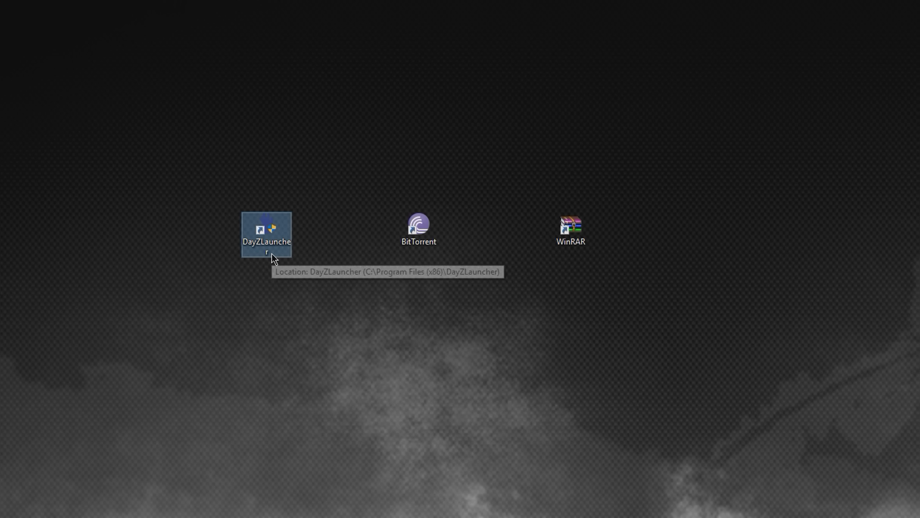
{"action": "mouse_move", "coordinate": [418, 241]}
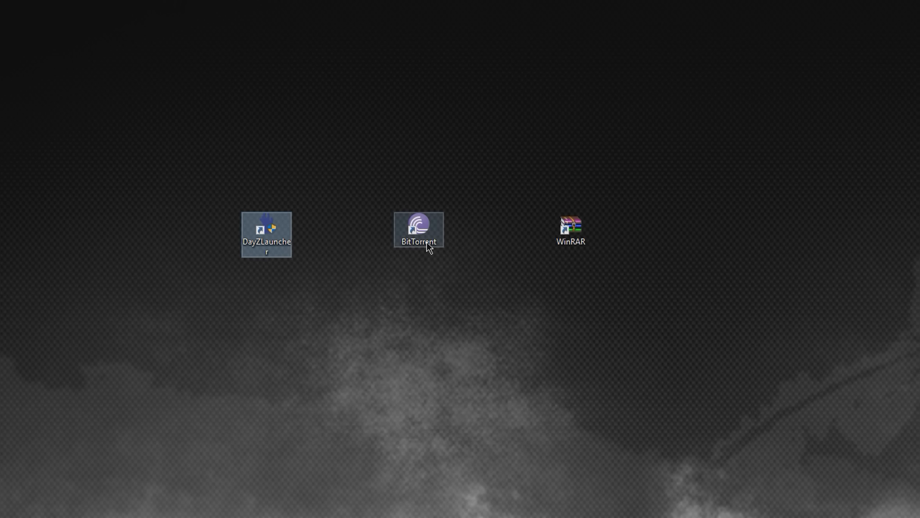
Step: Browse the Steam library through Arma 2: Operation Arrowhead, British Armed Forces and Private Military Company
{"action": "left_click", "coordinate": [418, 229]}
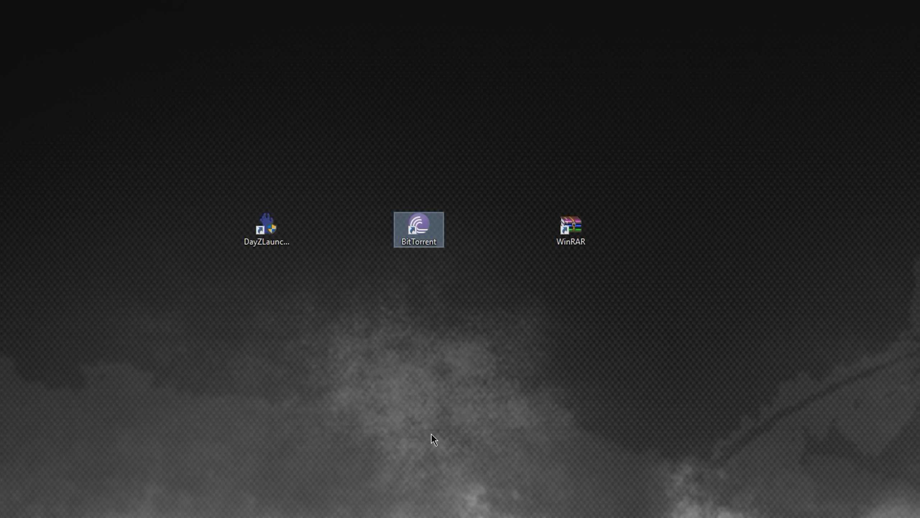
{"action": "mouse_move", "coordinate": [432, 437]}
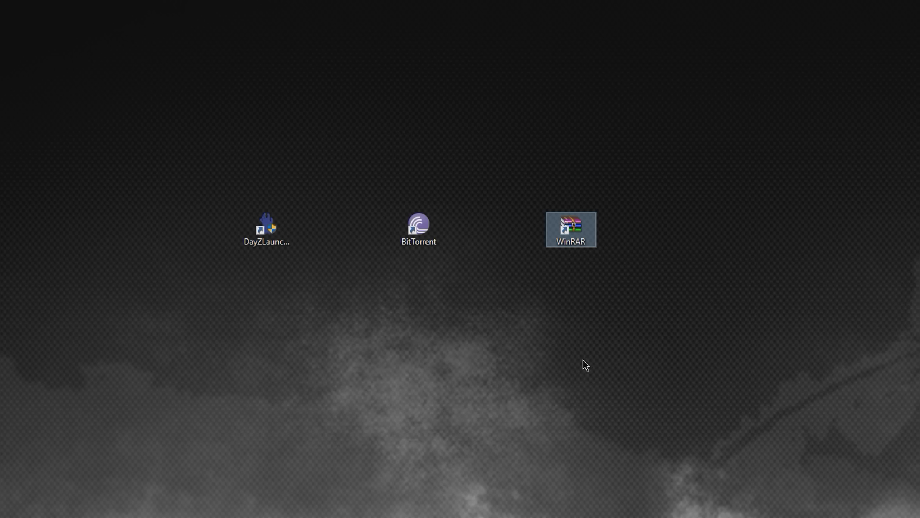
{"action": "mouse_move", "coordinate": [580, 356]}
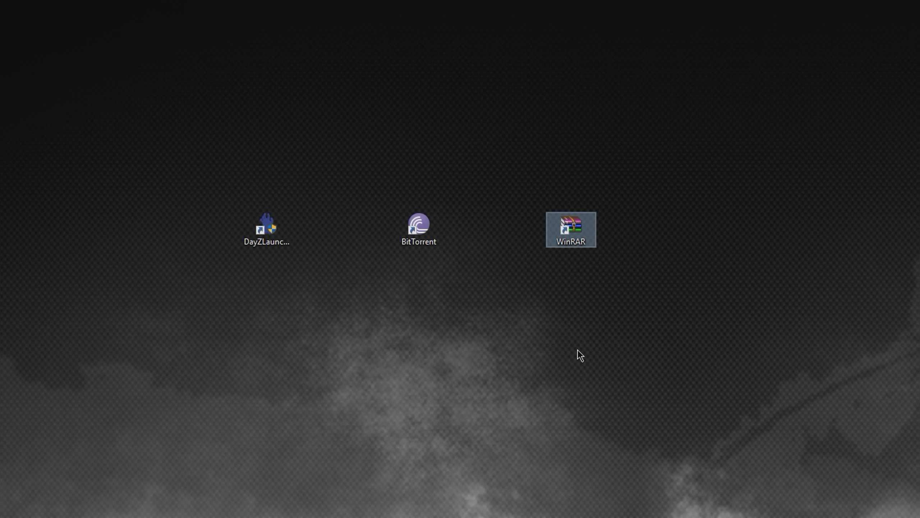
{"action": "mouse_move", "coordinate": [583, 360]}
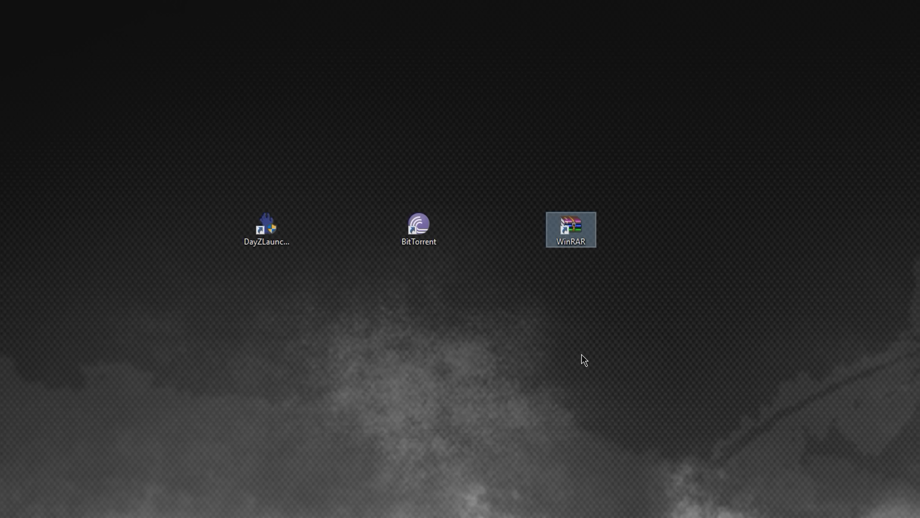
{"action": "left_click", "coordinate": [349, 469]}
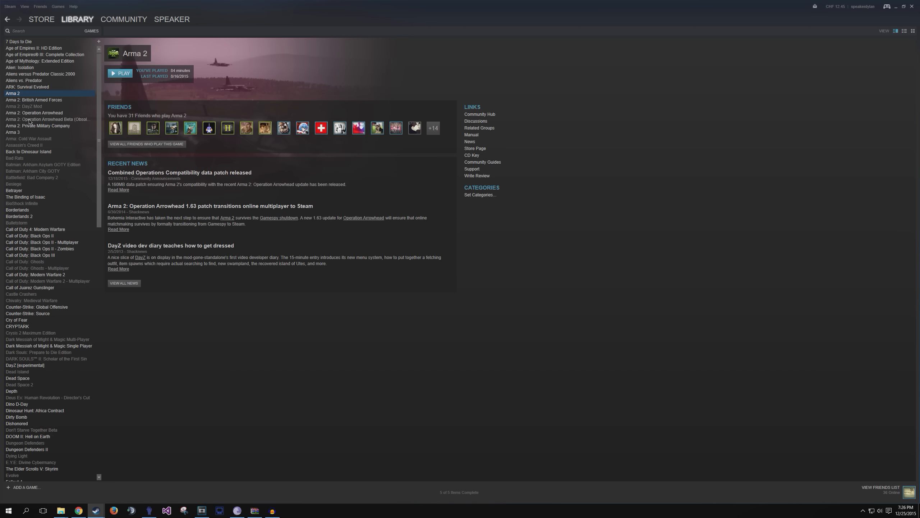
{"action": "left_click", "coordinate": [34, 113]}
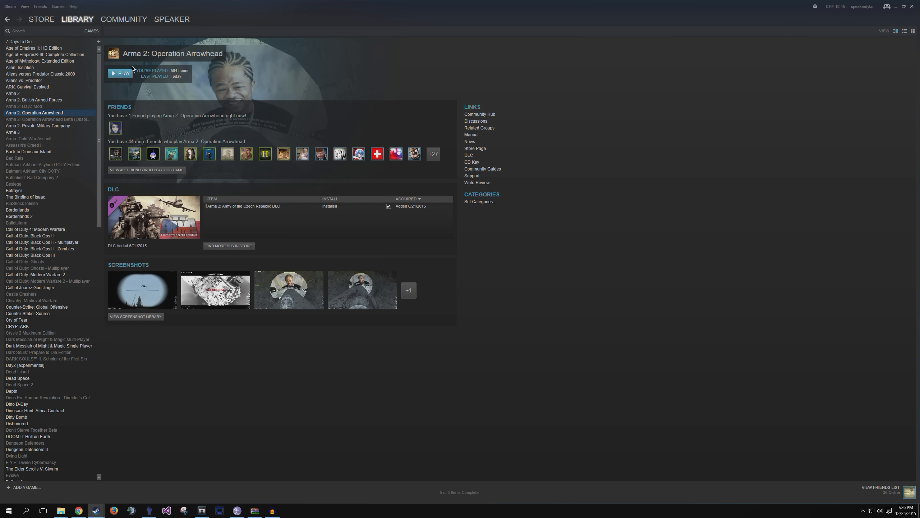
{"action": "mouse_move", "coordinate": [120, 73]}
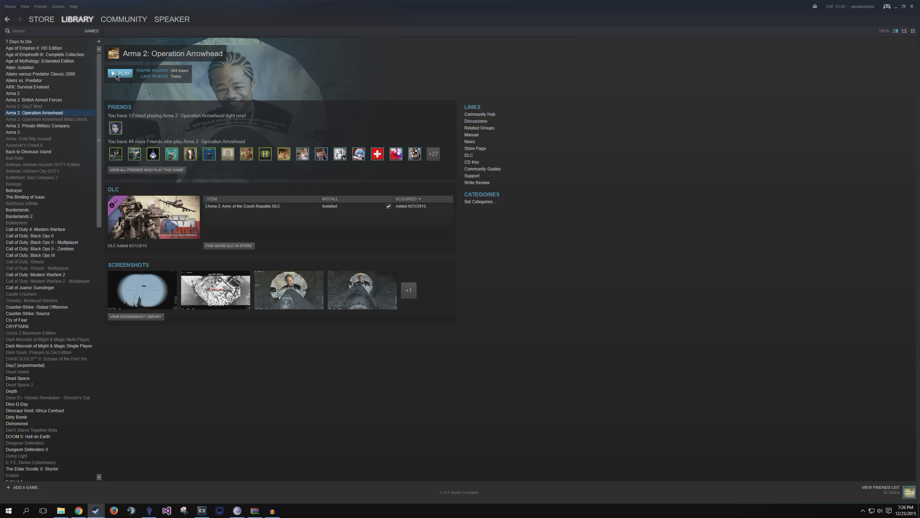
{"action": "left_click", "coordinate": [34, 99]}
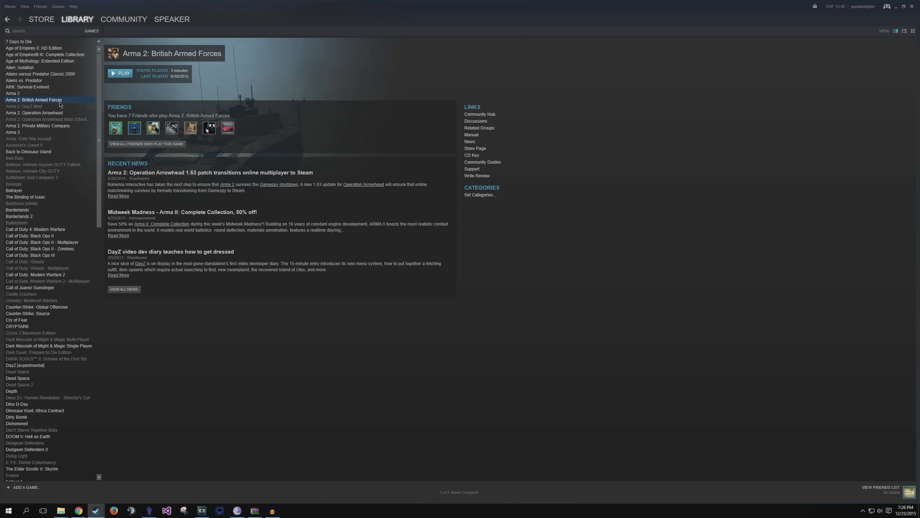
{"action": "left_click", "coordinate": [37, 125]}
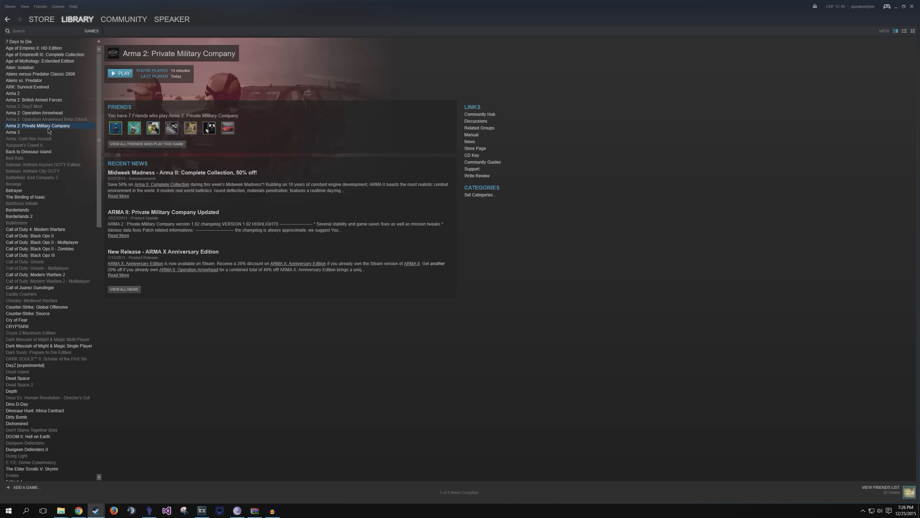
{"action": "mouse_move", "coordinate": [20, 113]}
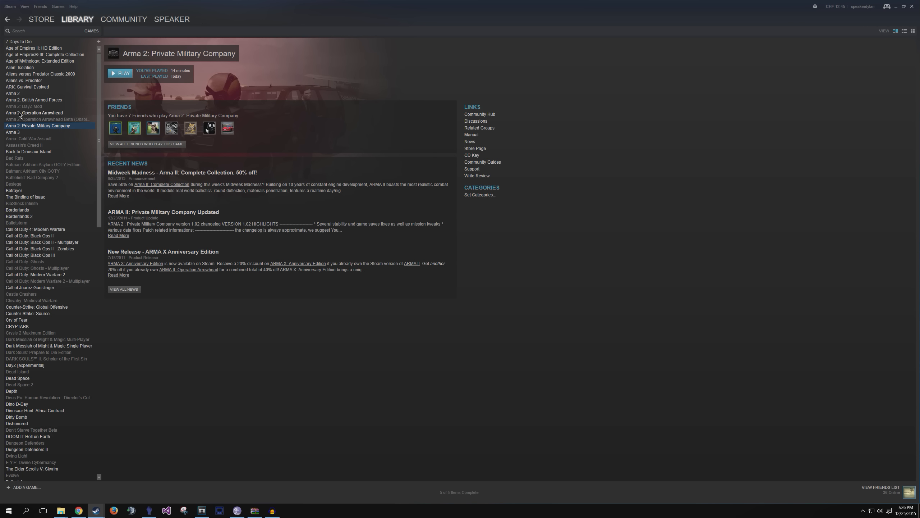
{"action": "mouse_move", "coordinate": [16, 148]}
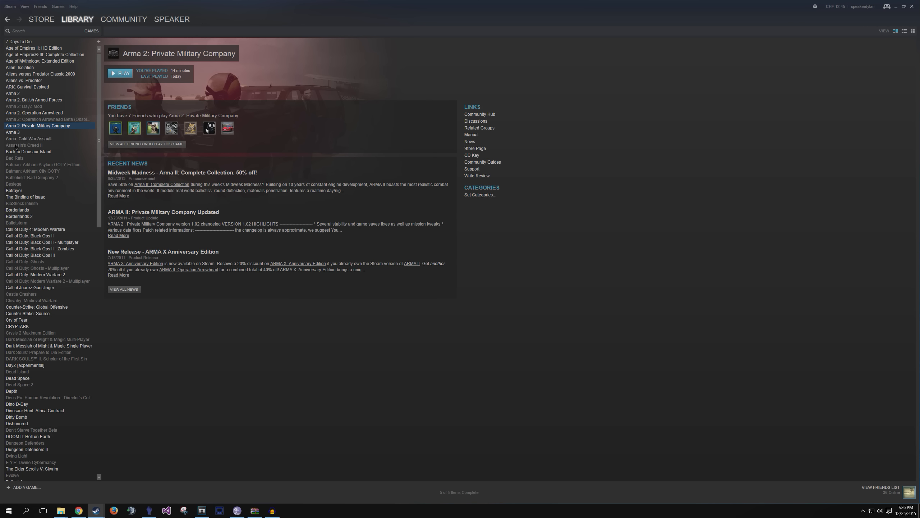
{"action": "mouse_move", "coordinate": [275, 106]}
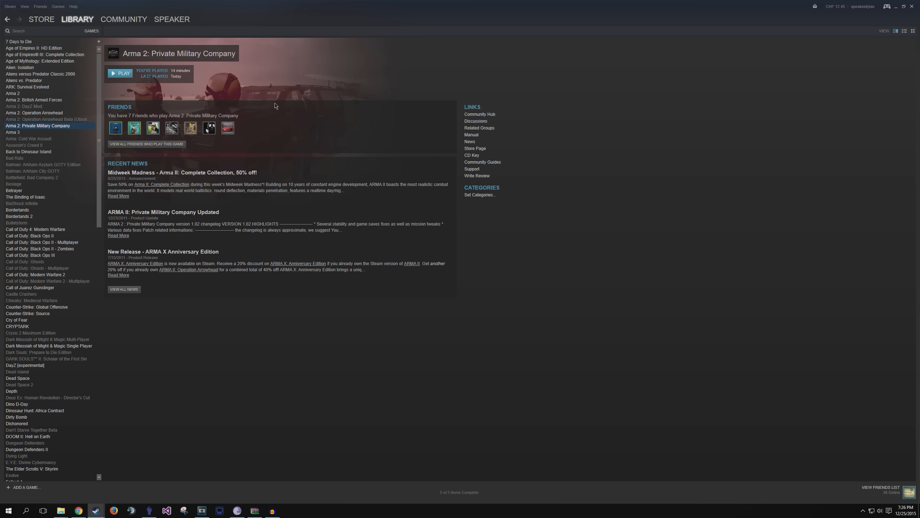
{"action": "mouse_move", "coordinate": [253, 182]}
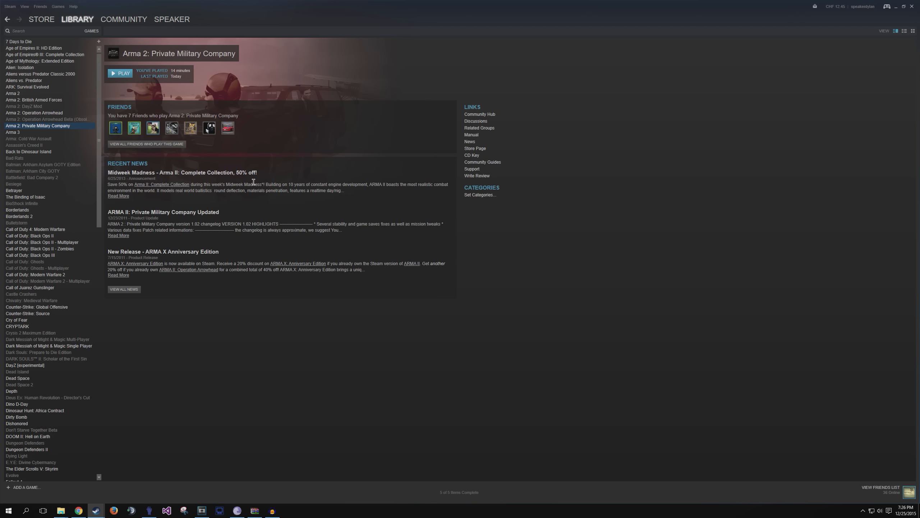
{"action": "mouse_move", "coordinate": [523, 109]}
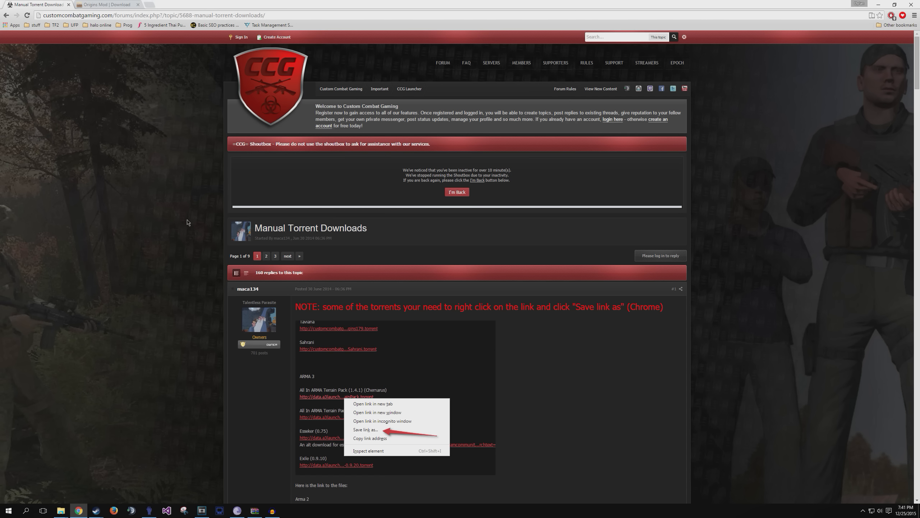
Step: Switch from the forum torrent thread to the Origins Mod download page, then bring Steam forward
{"action": "scroll", "scroll_direction": "down", "scroll_amount": 3}
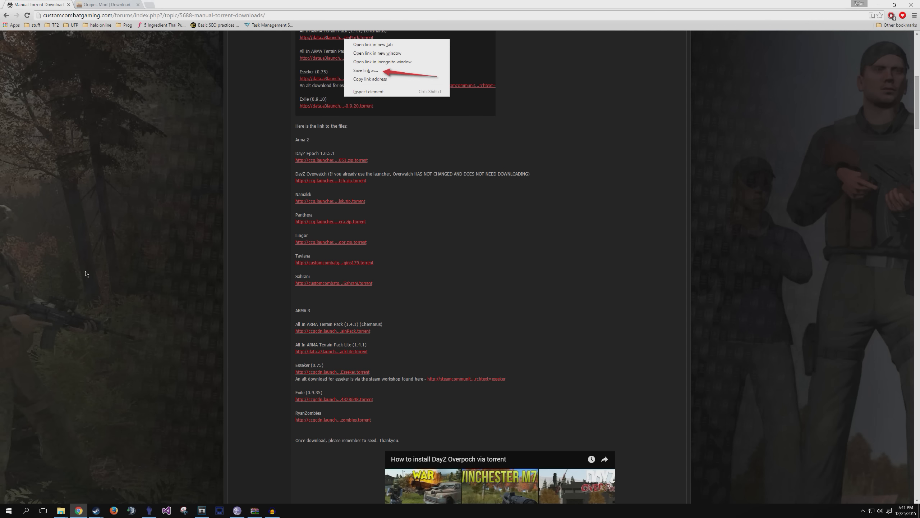
{"action": "mouse_move", "coordinate": [330, 180]}
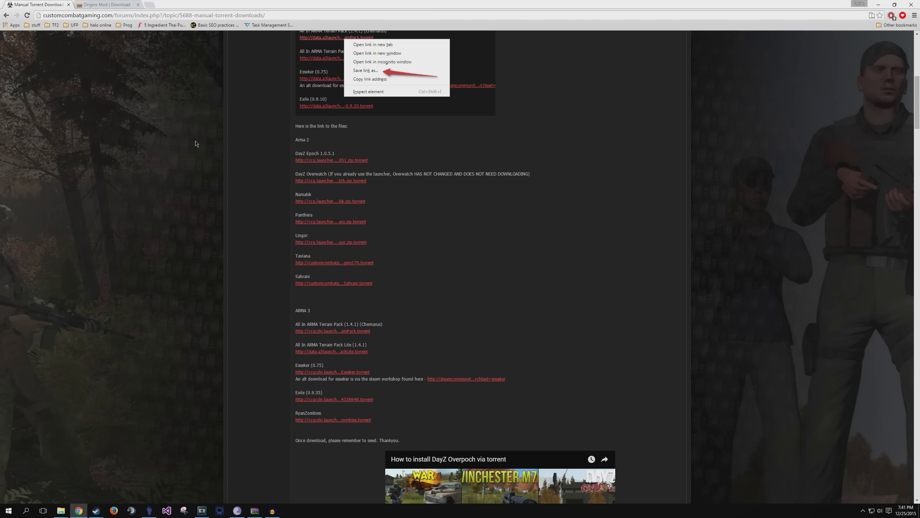
{"action": "mouse_move", "coordinate": [114, 10]}
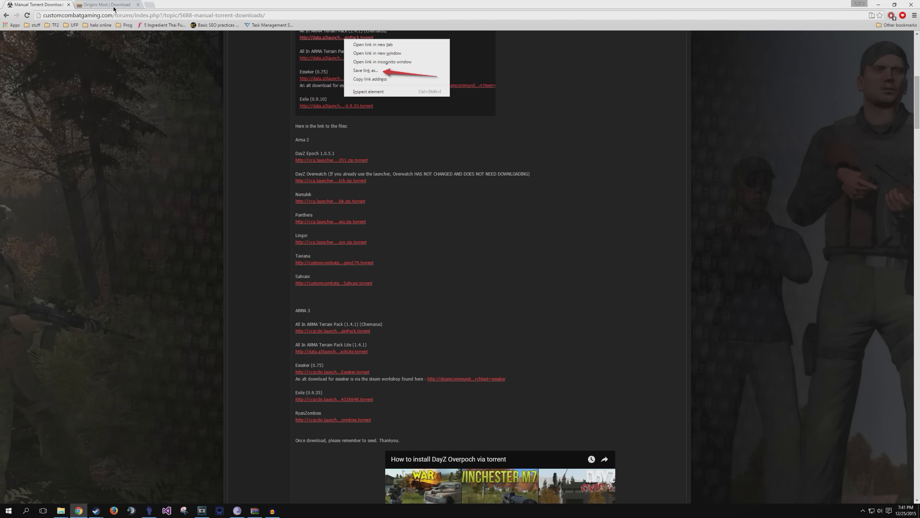
{"action": "left_click", "coordinate": [106, 4]}
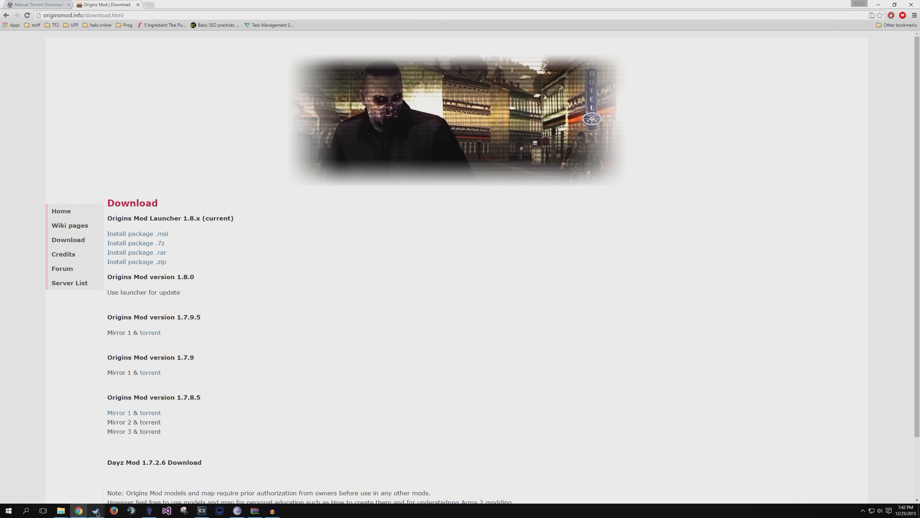
{"action": "left_click", "coordinate": [96, 509]}
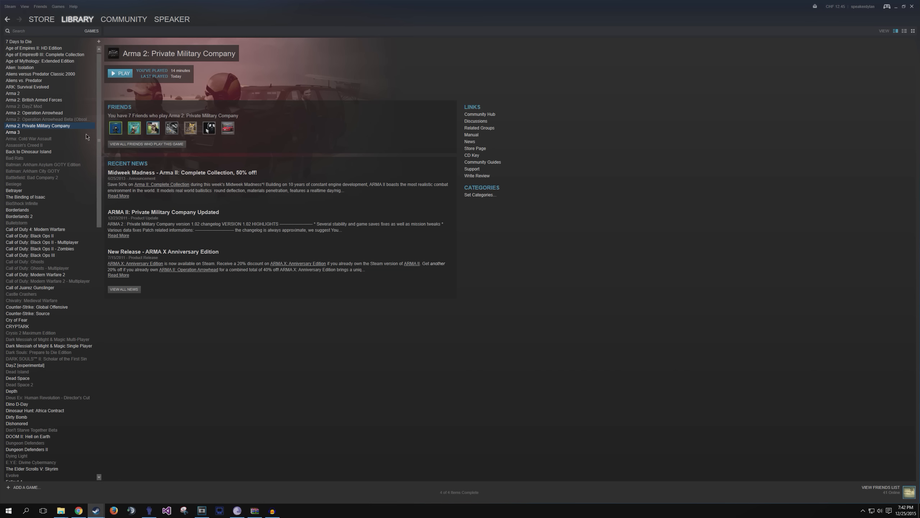
{"action": "left_click", "coordinate": [25, 106]}
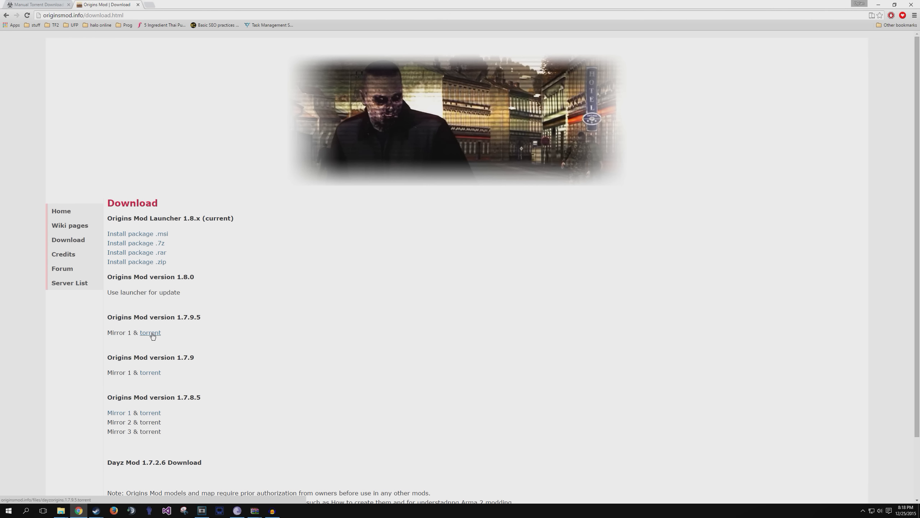
Step: Download the Origins Mod 1.7.9.5 torrent and open it in BitTorrent
{"action": "left_click", "coordinate": [150, 332]}
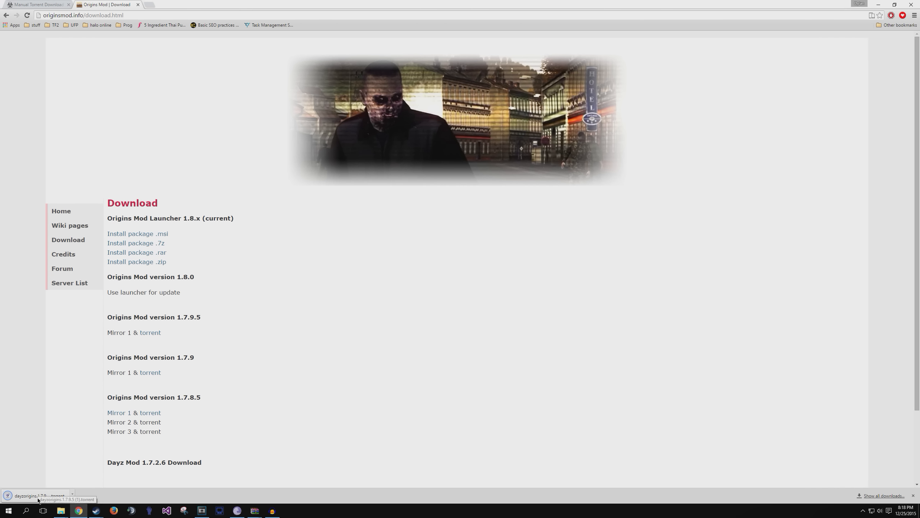
{"action": "left_click", "coordinate": [37, 495]}
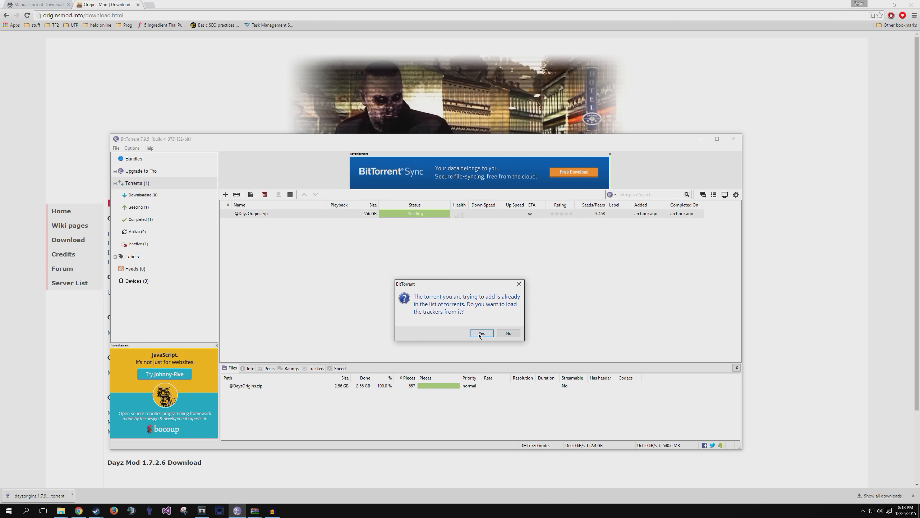
{"action": "mouse_move", "coordinate": [564, 322]}
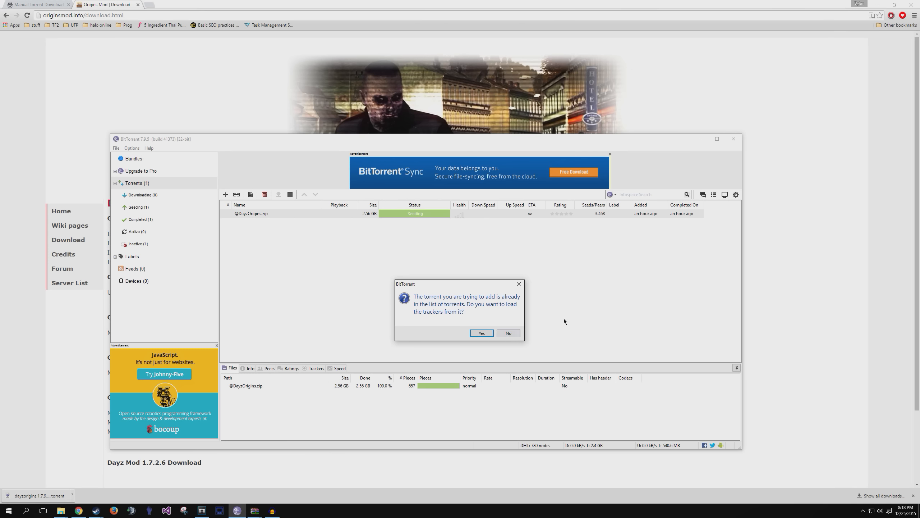
{"action": "left_click", "coordinate": [481, 333]}
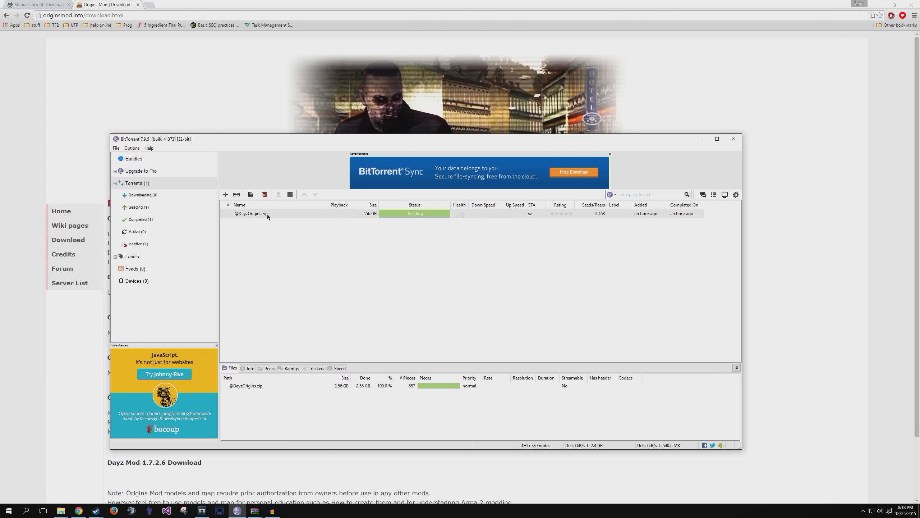
{"action": "mouse_move", "coordinate": [309, 219]}
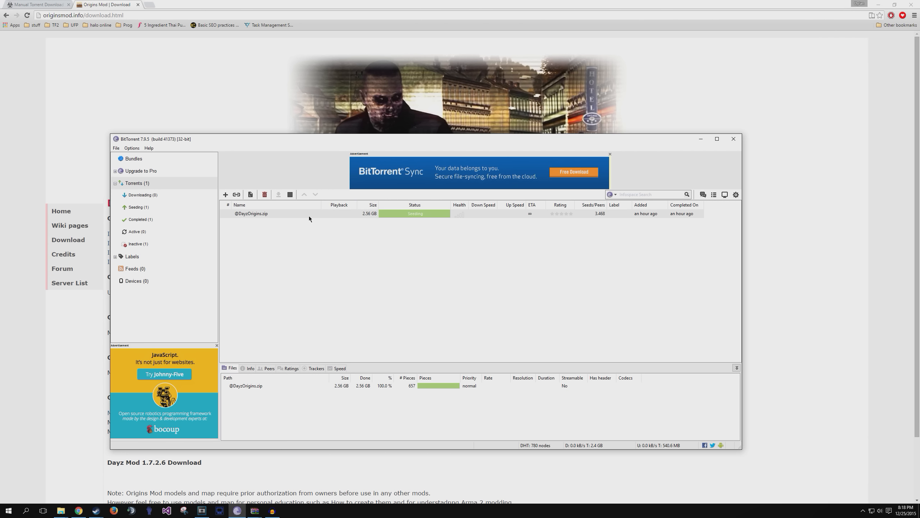
{"action": "mouse_move", "coordinate": [393, 278]}
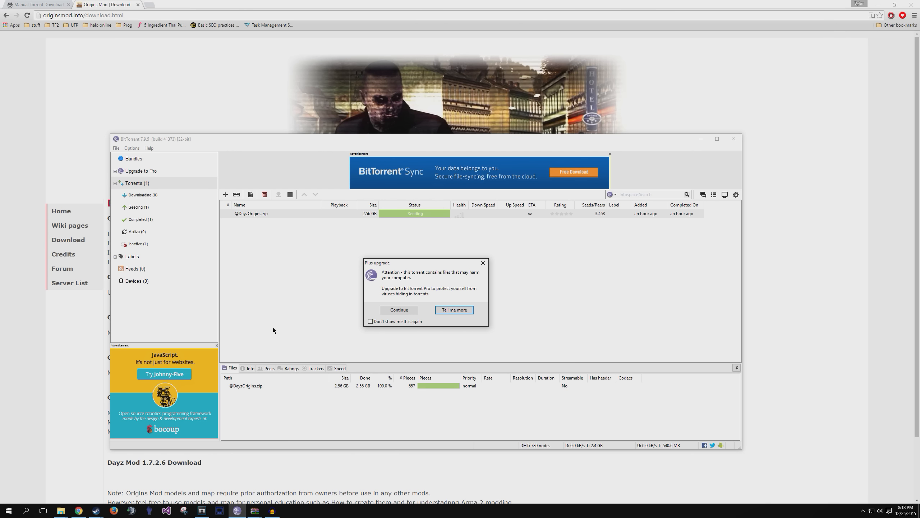
{"action": "mouse_move", "coordinate": [353, 331]}
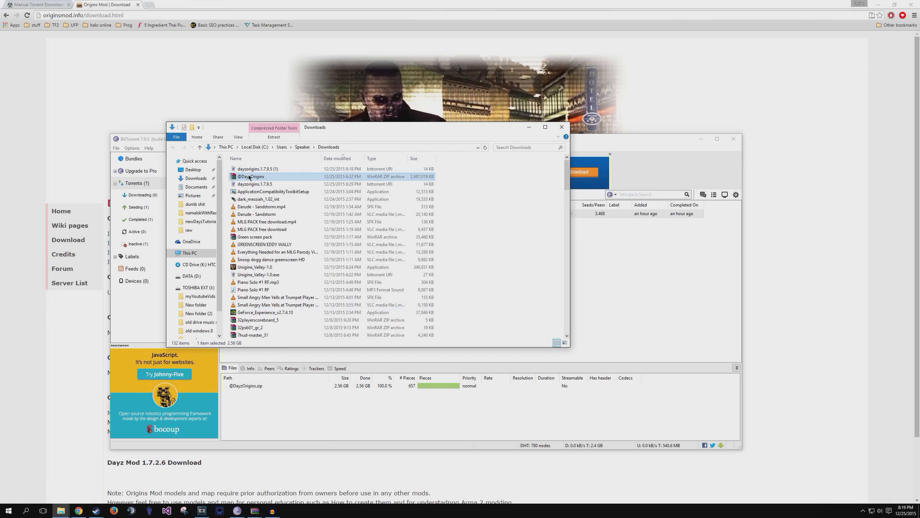
{"action": "double_click", "coordinate": [252, 176]}
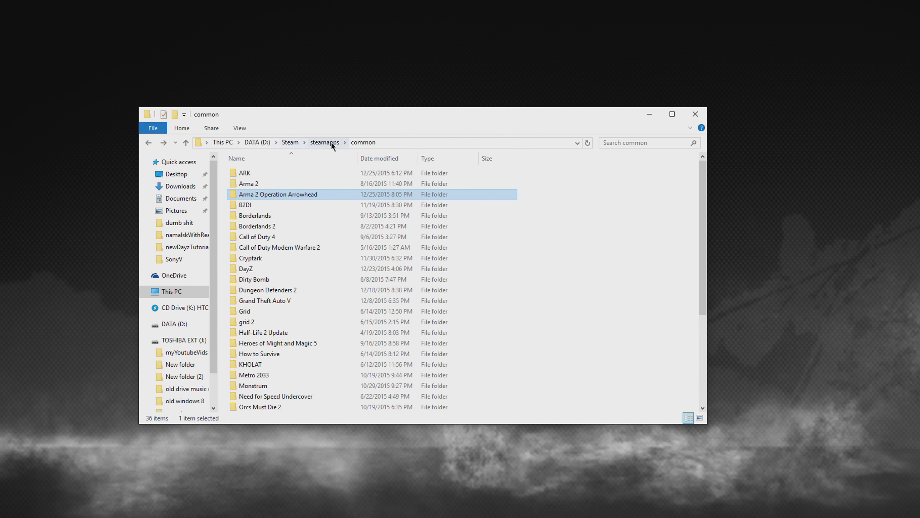
Step: Peek into the Arma 2 game folder under steamapps > common and return to the games list
{"action": "left_click", "coordinate": [249, 184]}
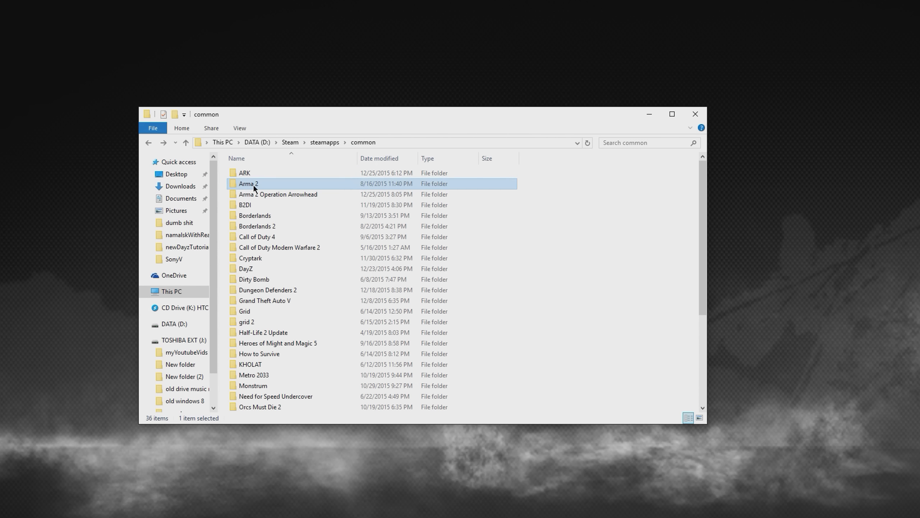
{"action": "double_click", "coordinate": [247, 184]}
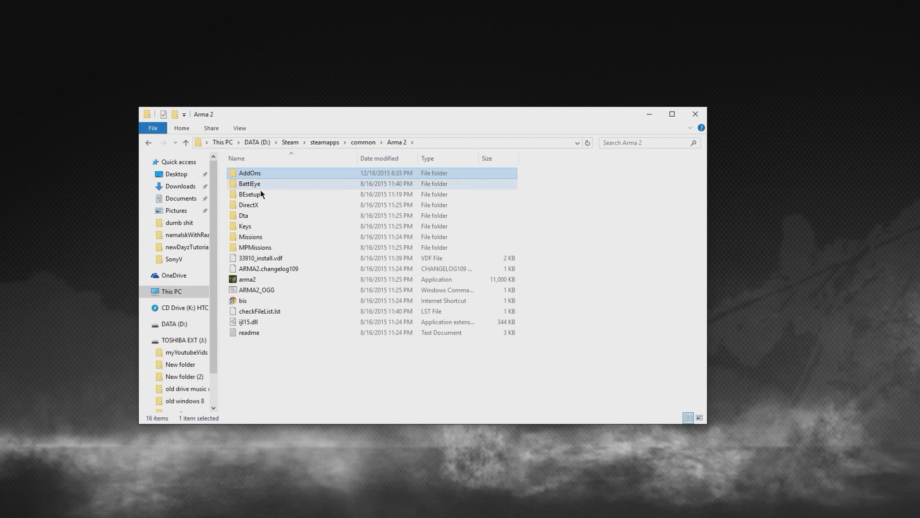
{"action": "right_click", "coordinate": [249, 173]}
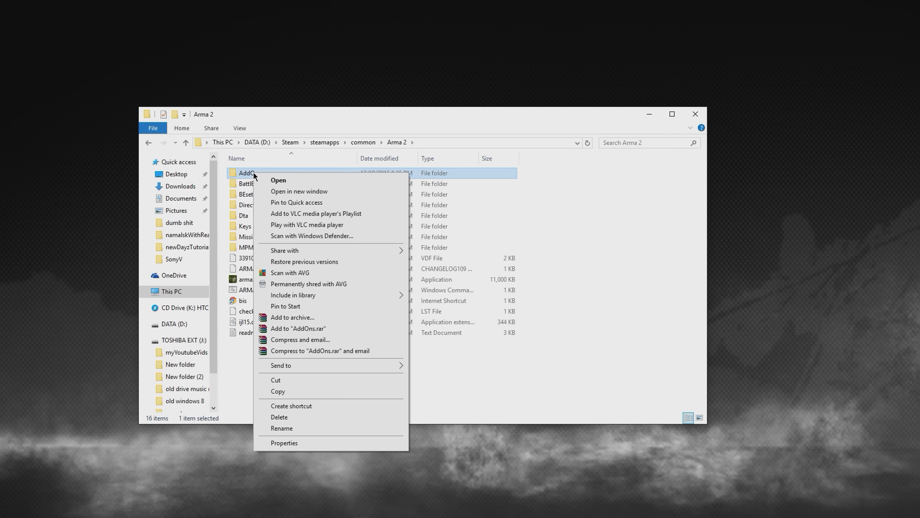
{"action": "left_click", "coordinate": [300, 229]}
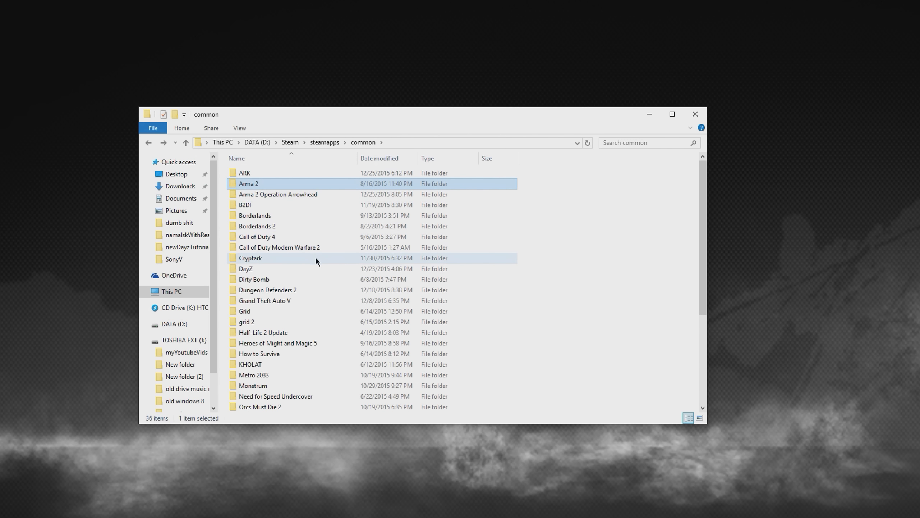
Step: Open the Arma 2 Operation Arrowhead folder and dismiss its context menu without pasting
{"action": "left_click", "coordinate": [278, 194]}
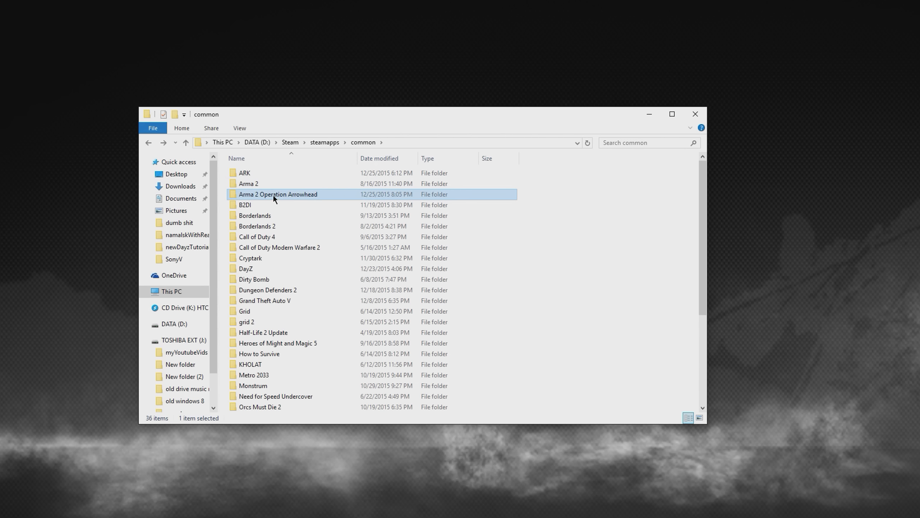
{"action": "double_click", "coordinate": [278, 193]}
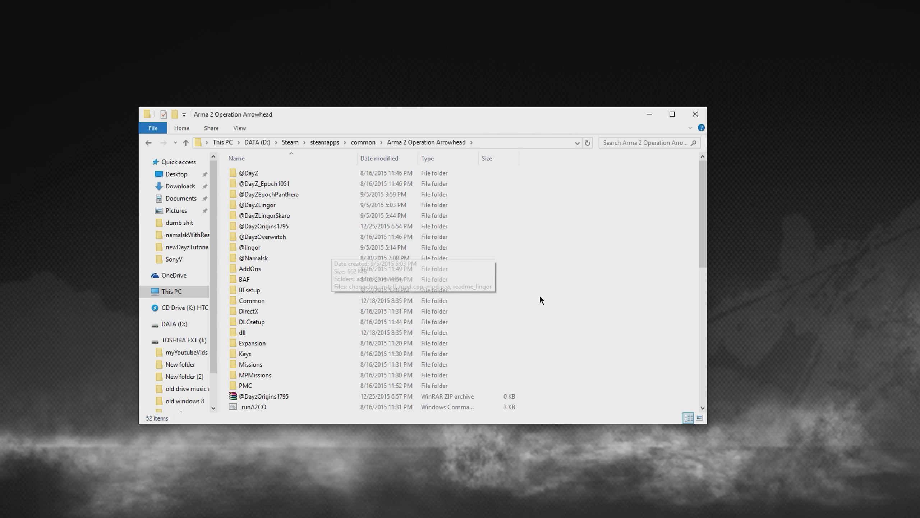
{"action": "right_click", "coordinate": [540, 300]}
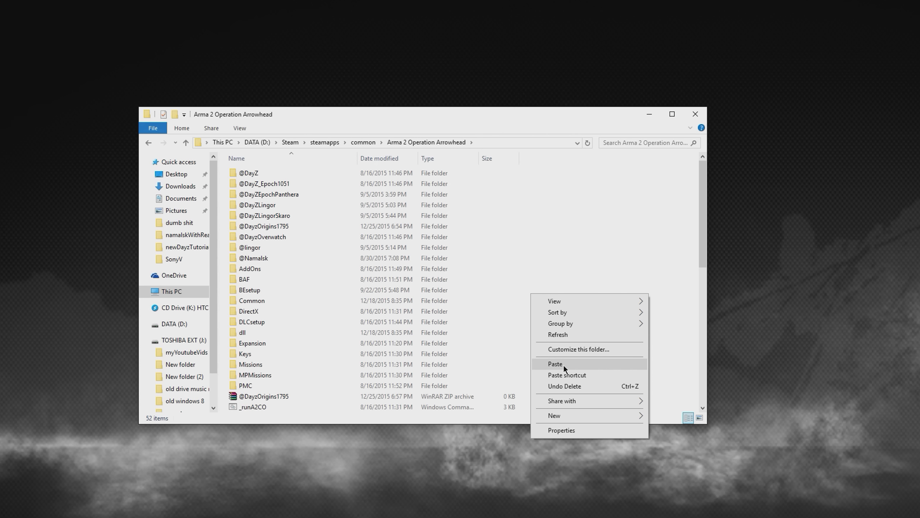
{"action": "mouse_move", "coordinate": [582, 289]}
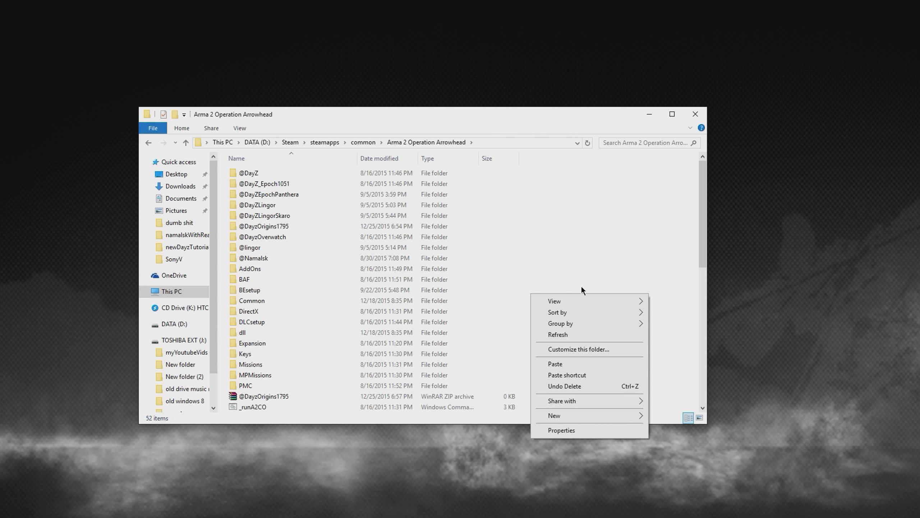
{"action": "left_click", "coordinate": [250, 268]}
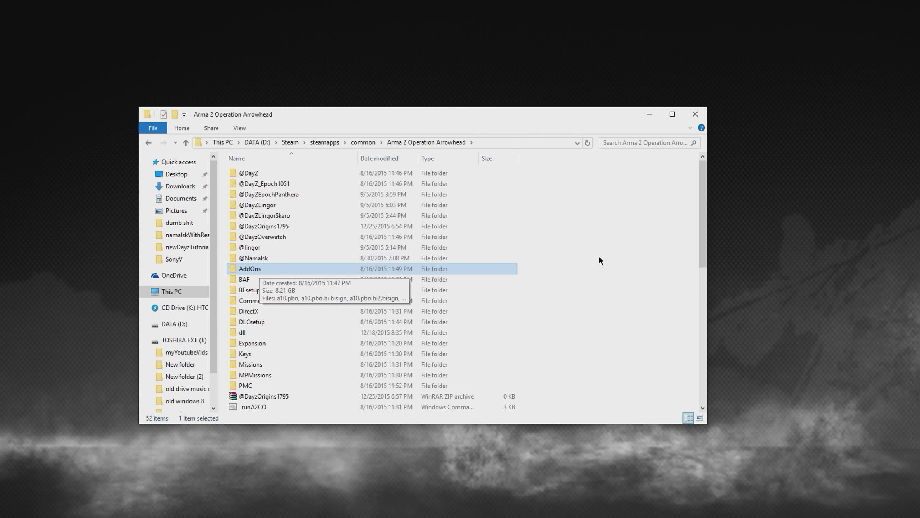
{"action": "mouse_move", "coordinate": [599, 261]}
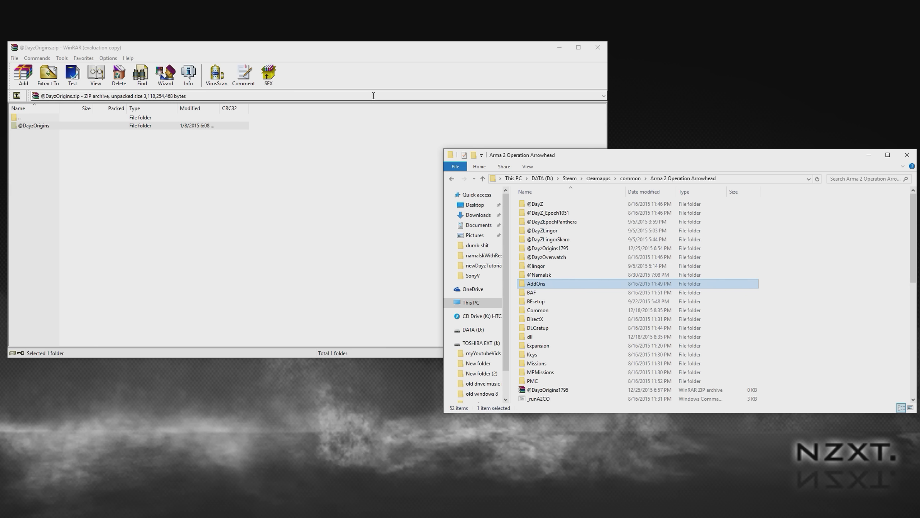
{"action": "left_click", "coordinate": [33, 125]}
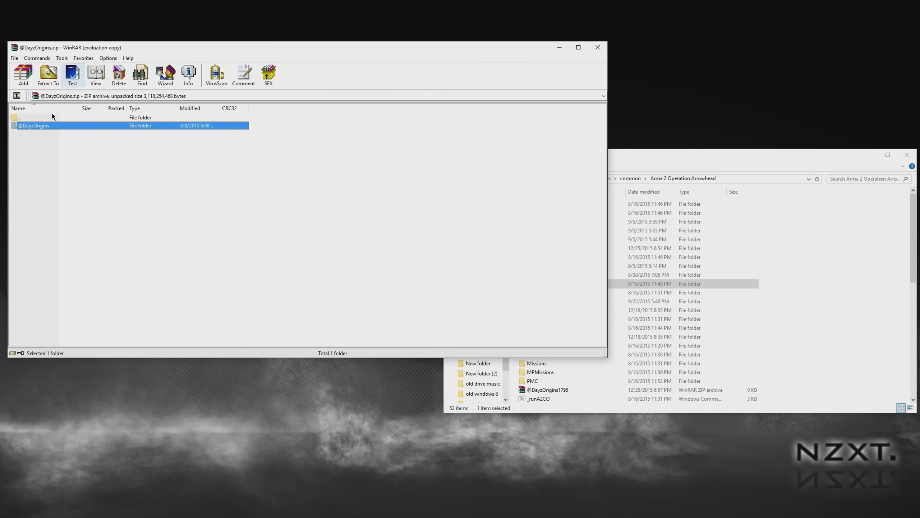
{"action": "mouse_move", "coordinate": [705, 169]}
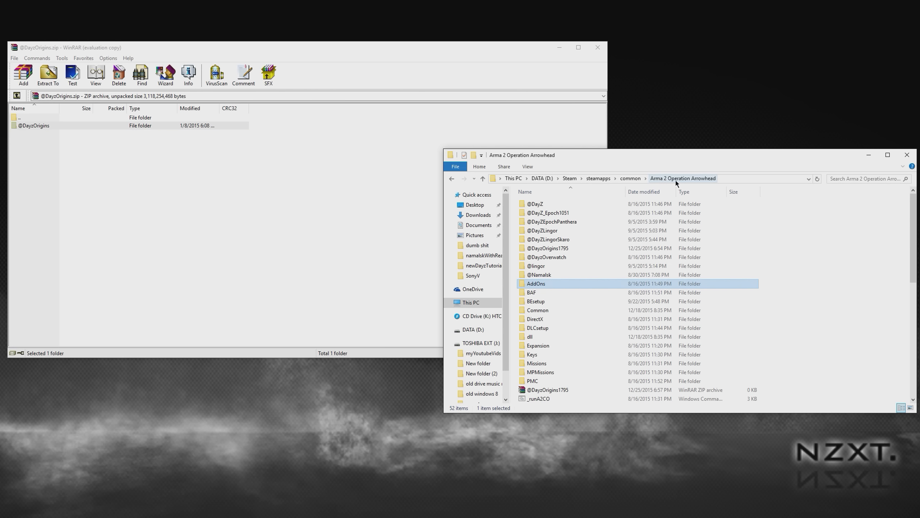
{"action": "mouse_move", "coordinate": [692, 174]}
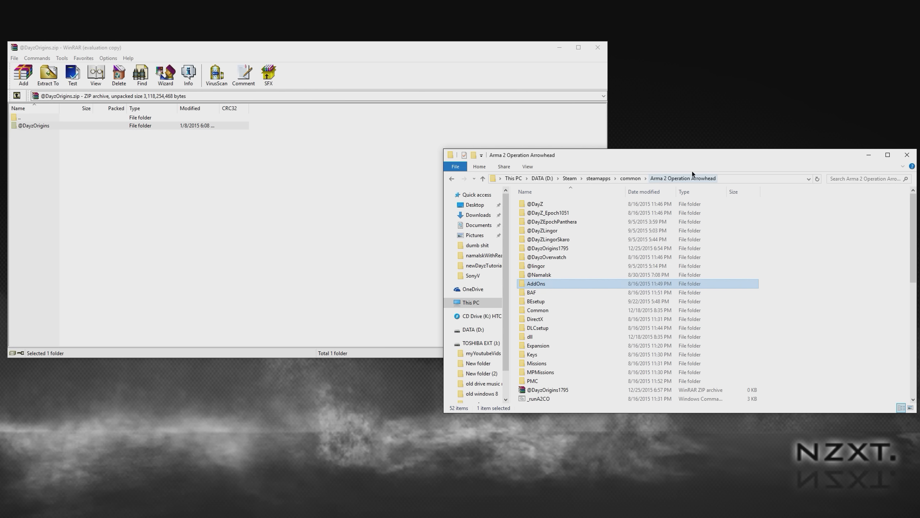
{"action": "mouse_move", "coordinate": [771, 253]}
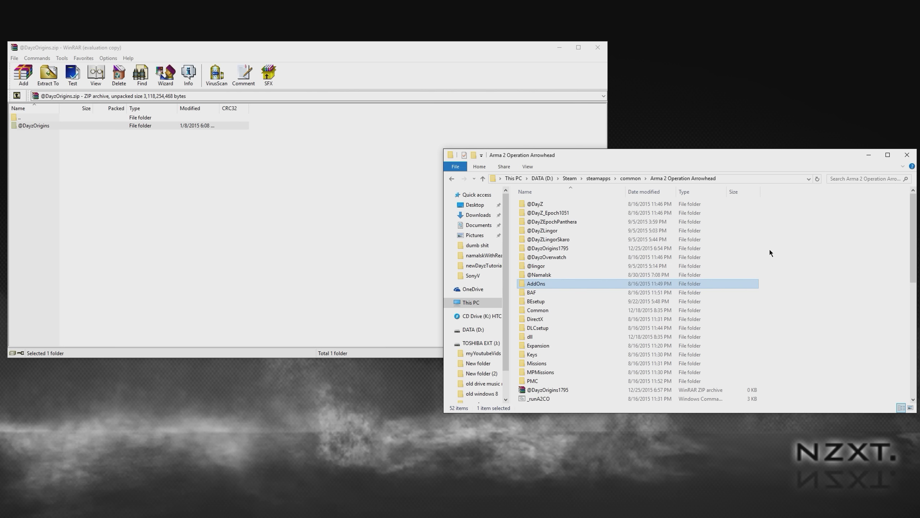
{"action": "mouse_move", "coordinate": [569, 179]}
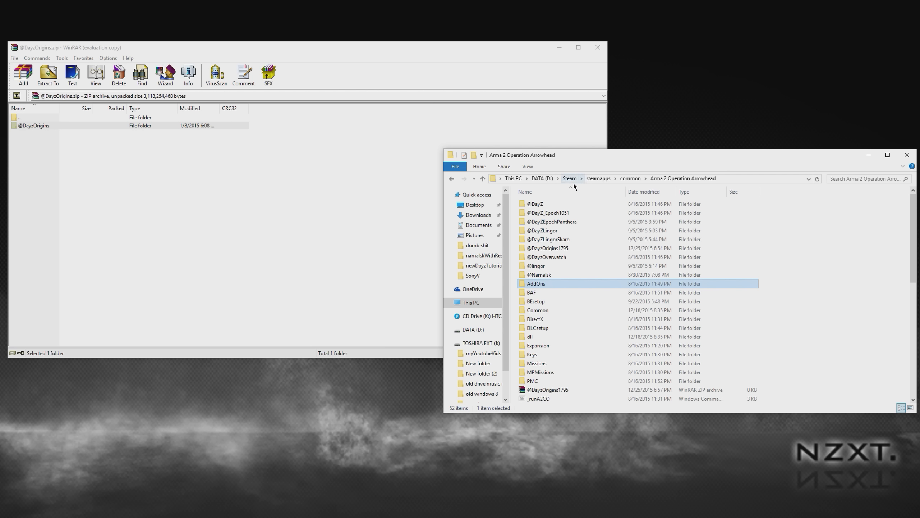
{"action": "mouse_move", "coordinate": [866, 299]}
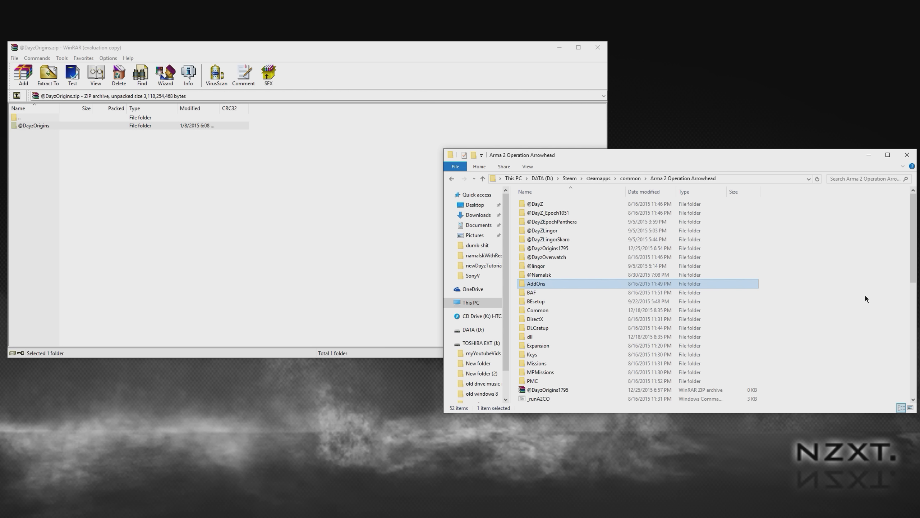
{"action": "mouse_move", "coordinate": [390, 204]}
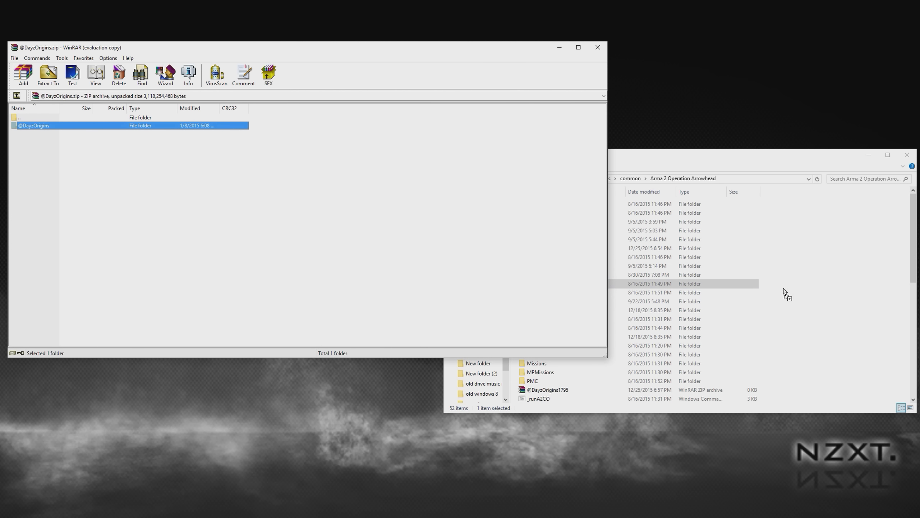
{"action": "mouse_move", "coordinate": [557, 243]}
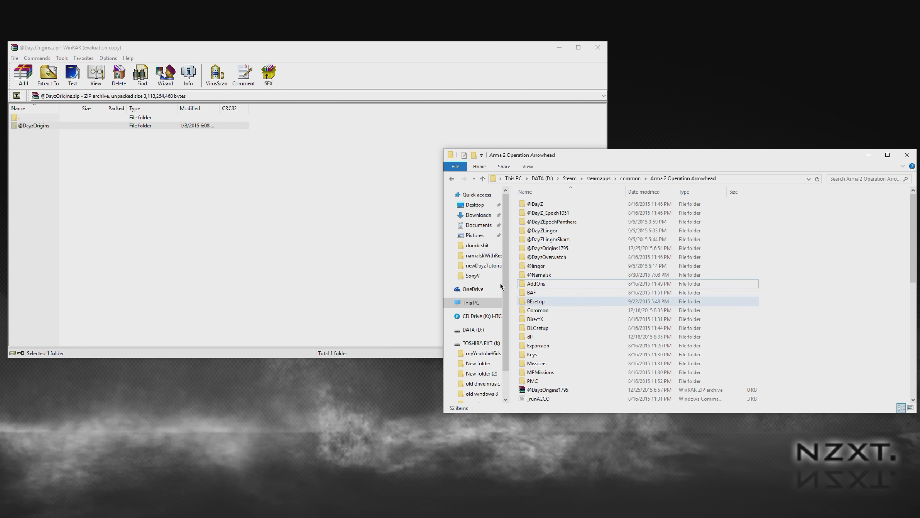
{"action": "left_click", "coordinate": [548, 247]}
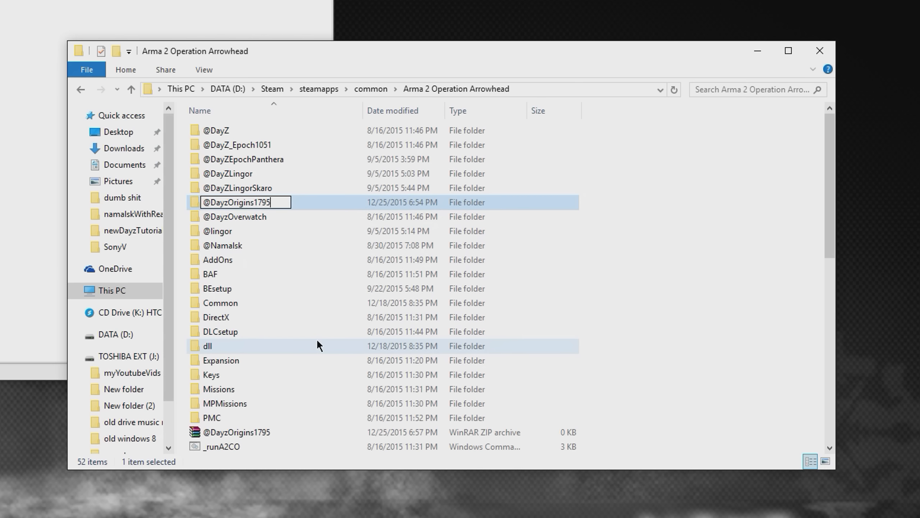
{"action": "key", "text": "BackSpace"}
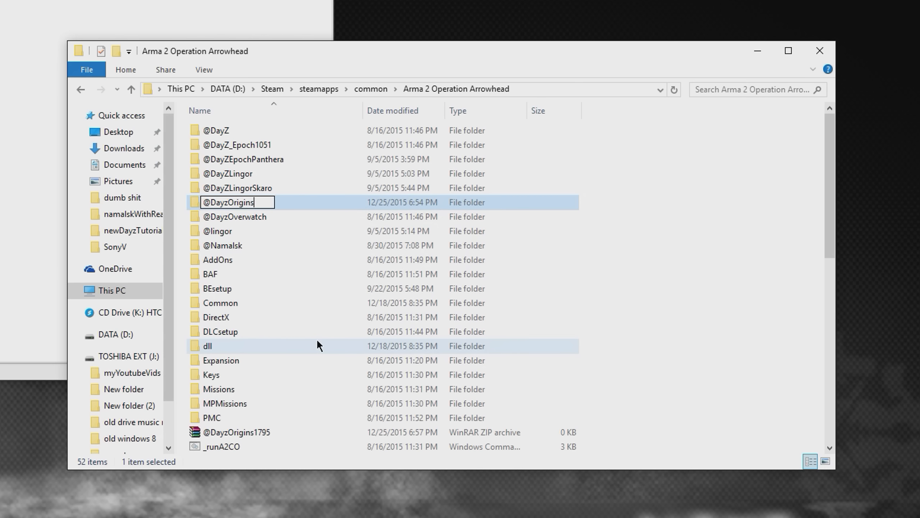
{"action": "type", "text": "1795"}
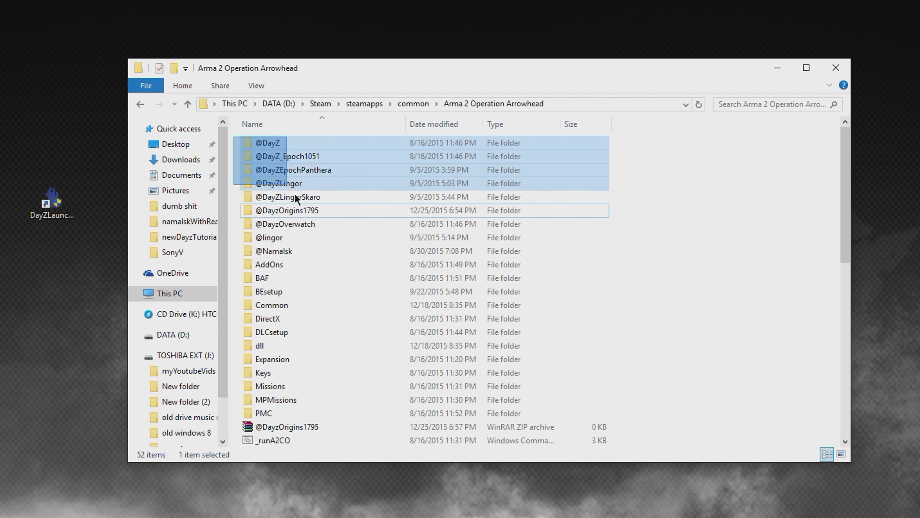
Step: Select the @-prefixed mod folders in the Arma 2 Operation Arrowhead directory for review
{"action": "left_click", "coordinate": [273, 251]}
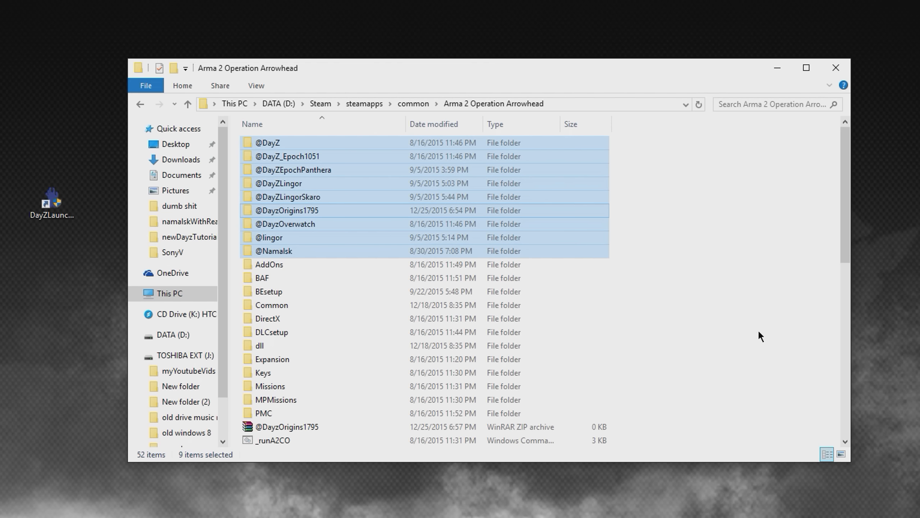
{"action": "mouse_move", "coordinate": [421, 385]}
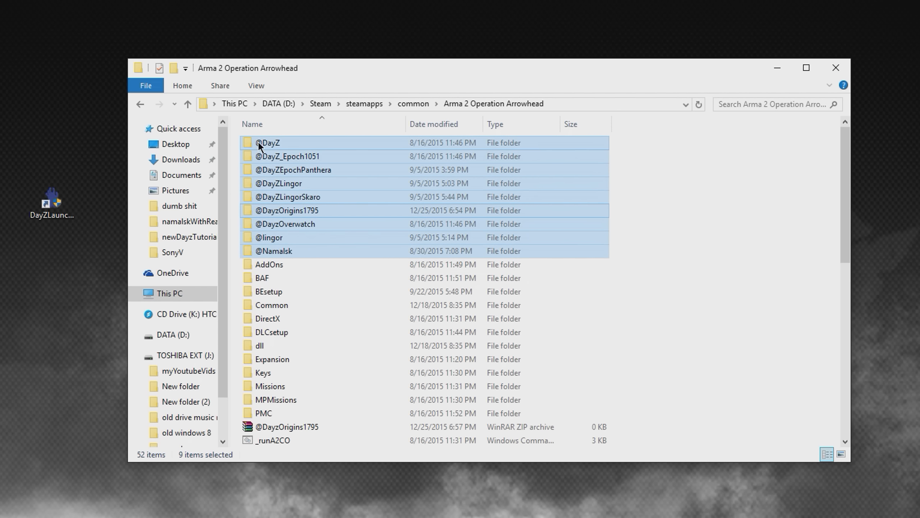
{"action": "mouse_move", "coordinate": [287, 161]}
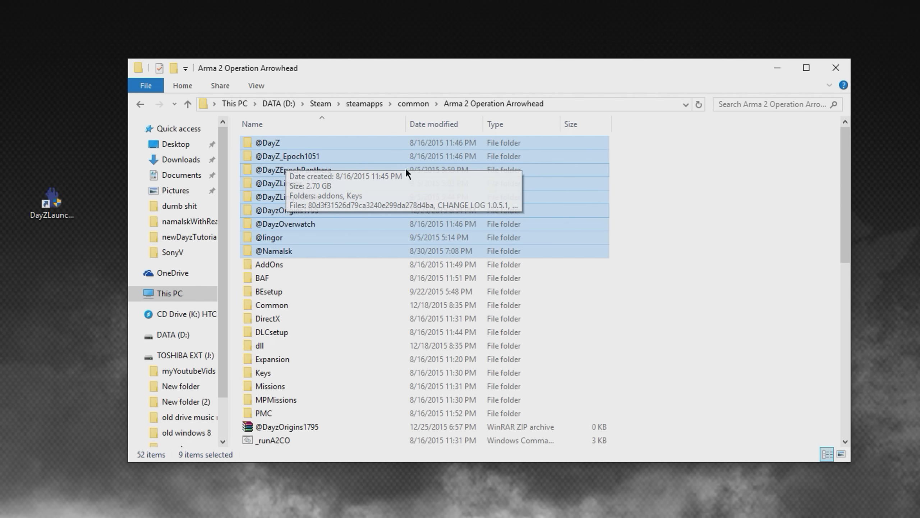
{"action": "mouse_move", "coordinate": [705, 235]}
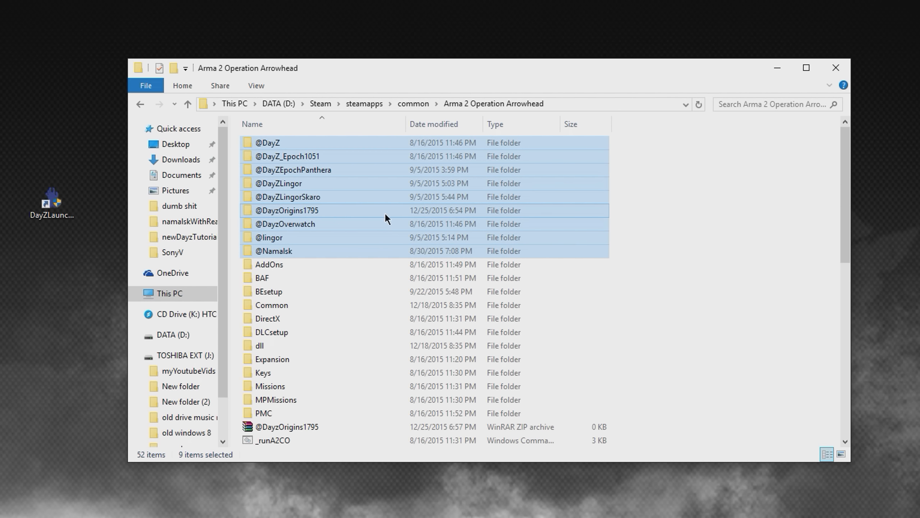
{"action": "mouse_move", "coordinate": [653, 226]}
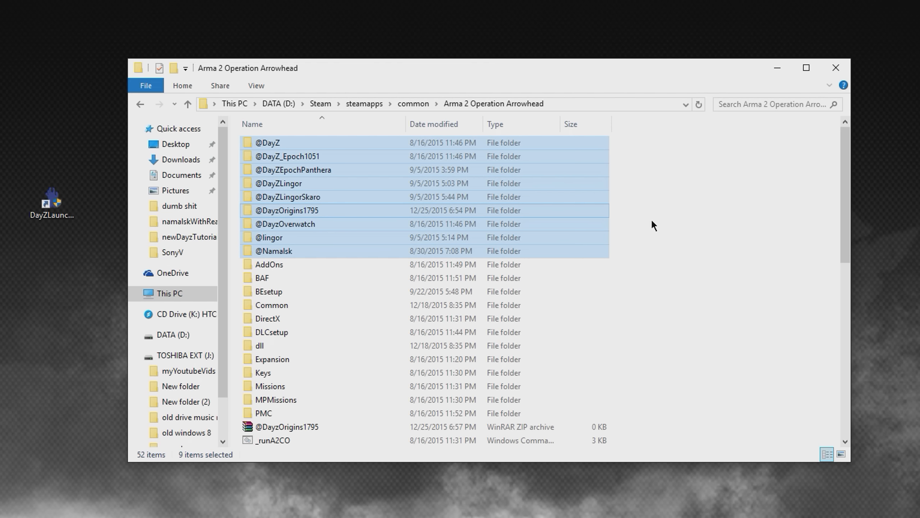
{"action": "mouse_move", "coordinate": [299, 222]}
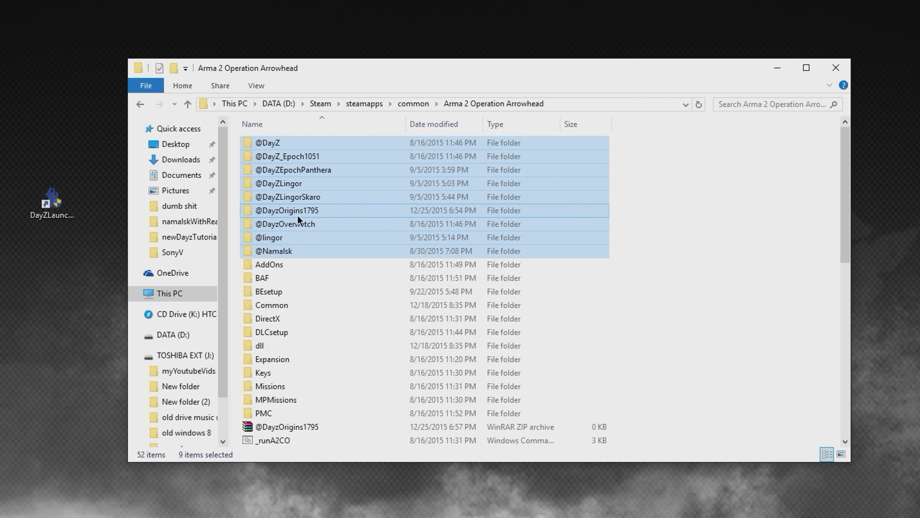
{"action": "mouse_move", "coordinate": [298, 215]}
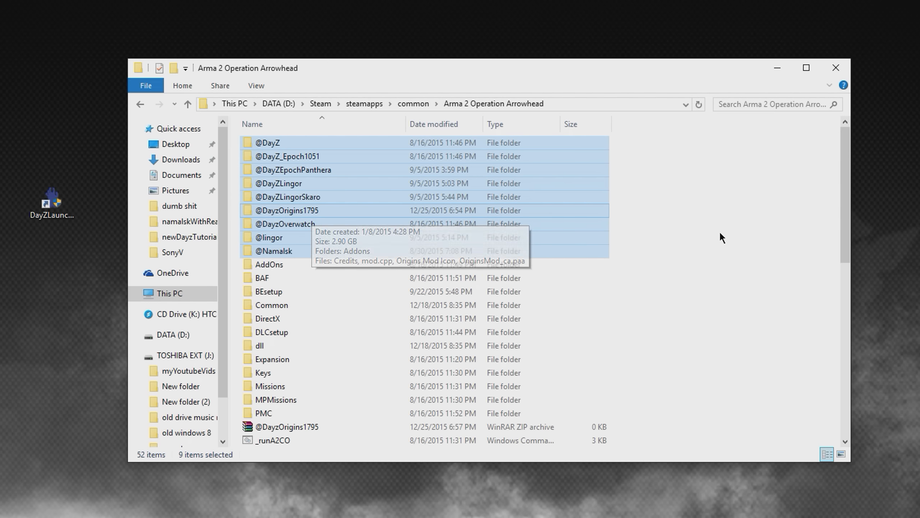
{"action": "mouse_move", "coordinate": [704, 241]}
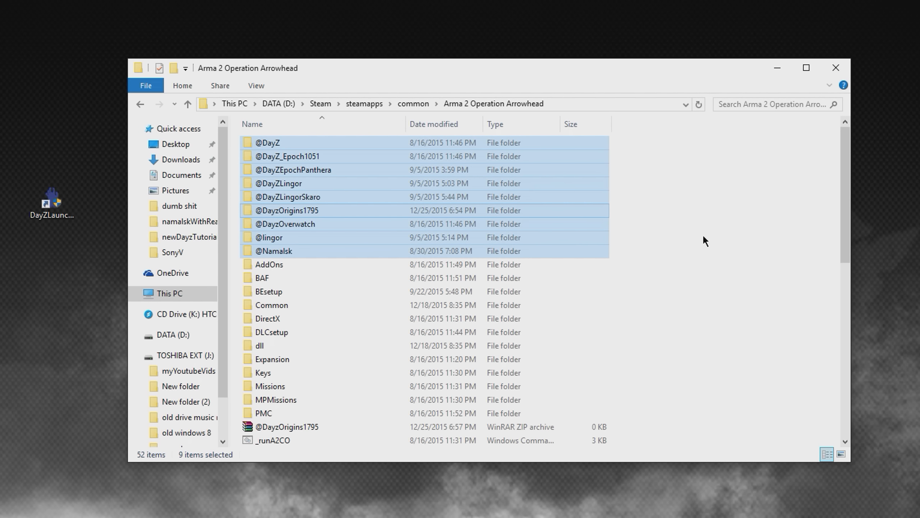
{"action": "mouse_move", "coordinate": [684, 245]}
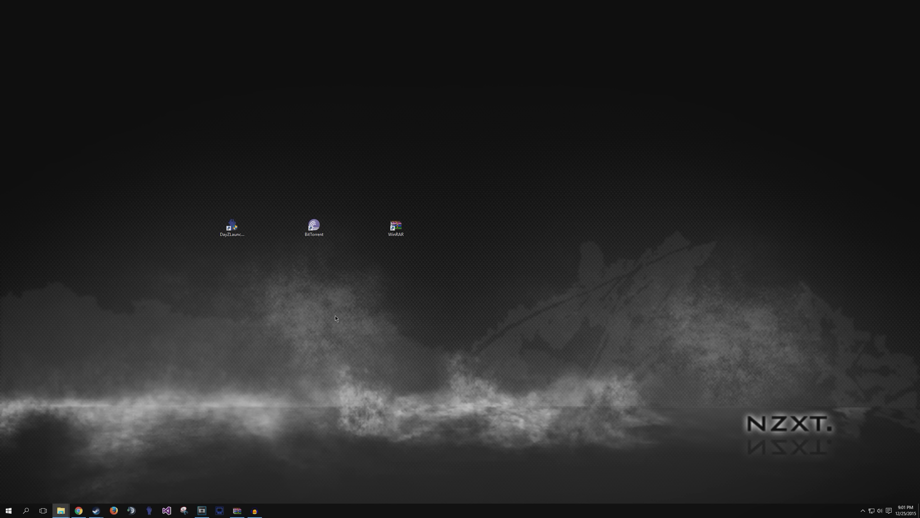
{"action": "double_click", "coordinate": [231, 226]}
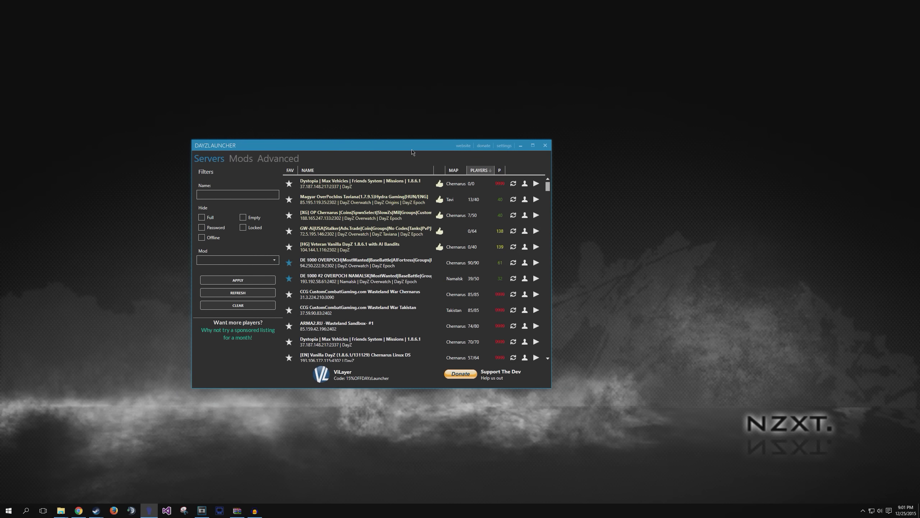
{"action": "left_click", "coordinate": [503, 145]}
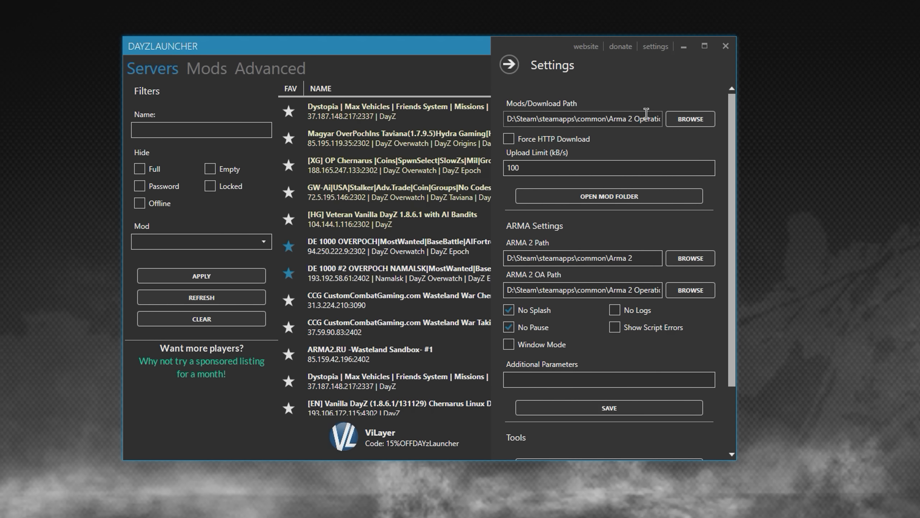
{"action": "mouse_move", "coordinate": [625, 136]}
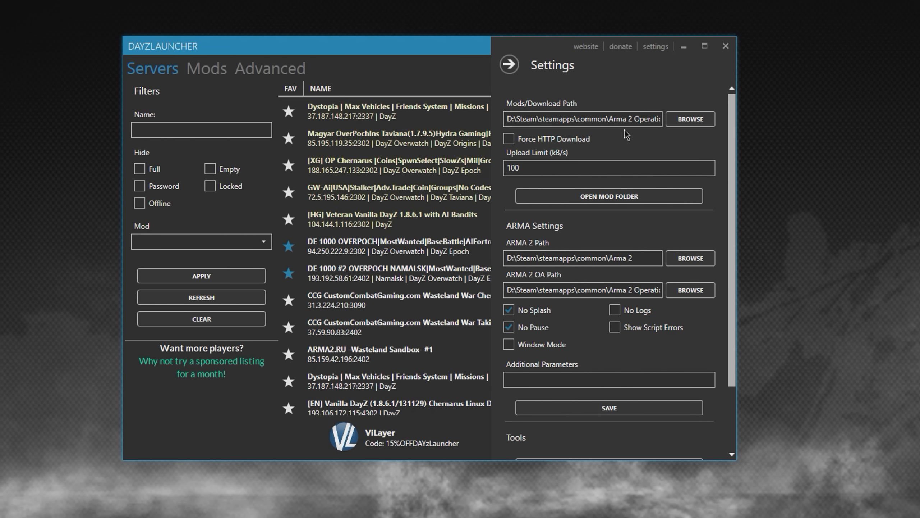
{"action": "mouse_move", "coordinate": [627, 133]}
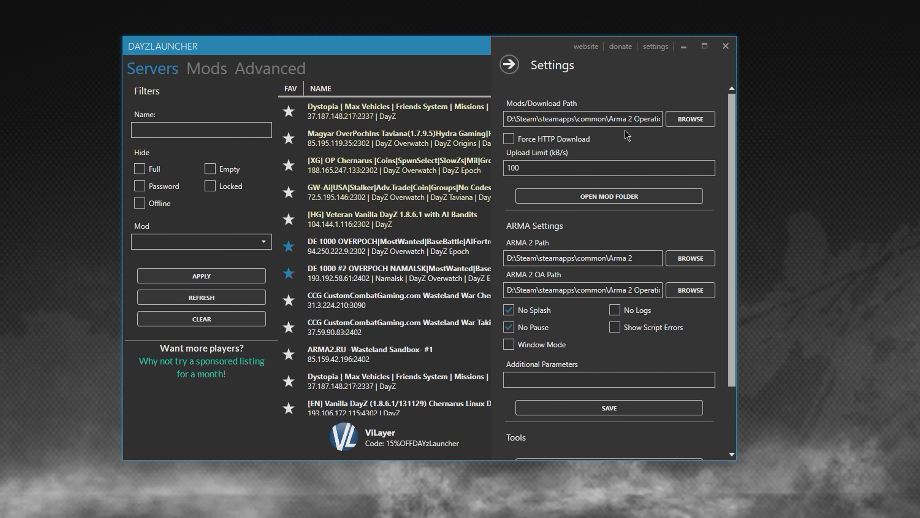
{"action": "mouse_move", "coordinate": [543, 251]}
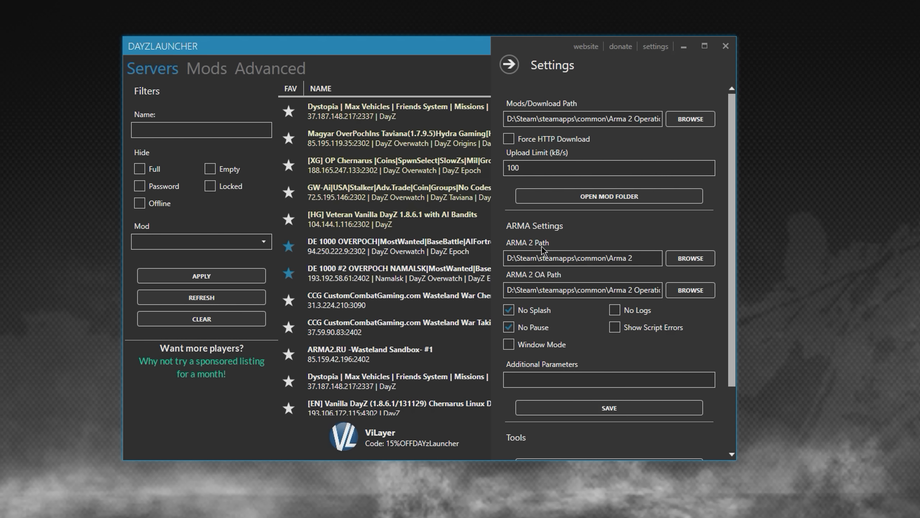
{"action": "mouse_move", "coordinate": [561, 251]}
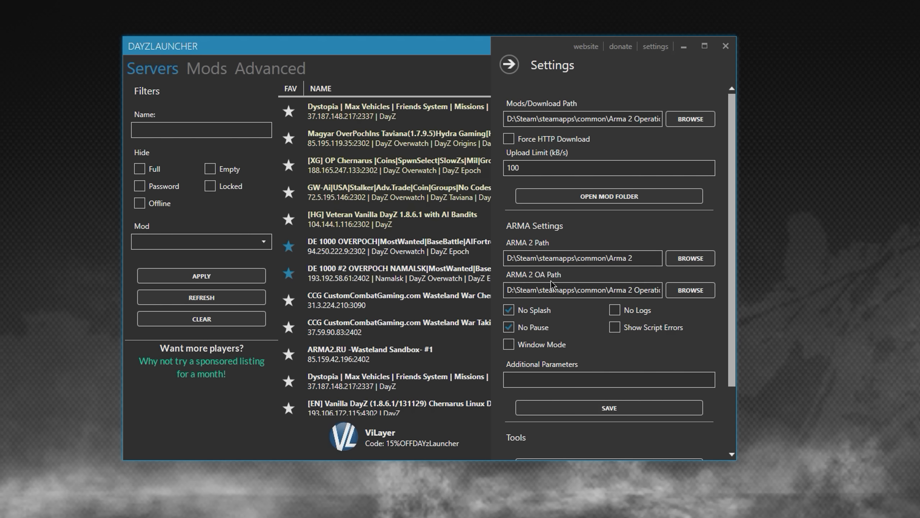
{"action": "mouse_move", "coordinate": [552, 286]}
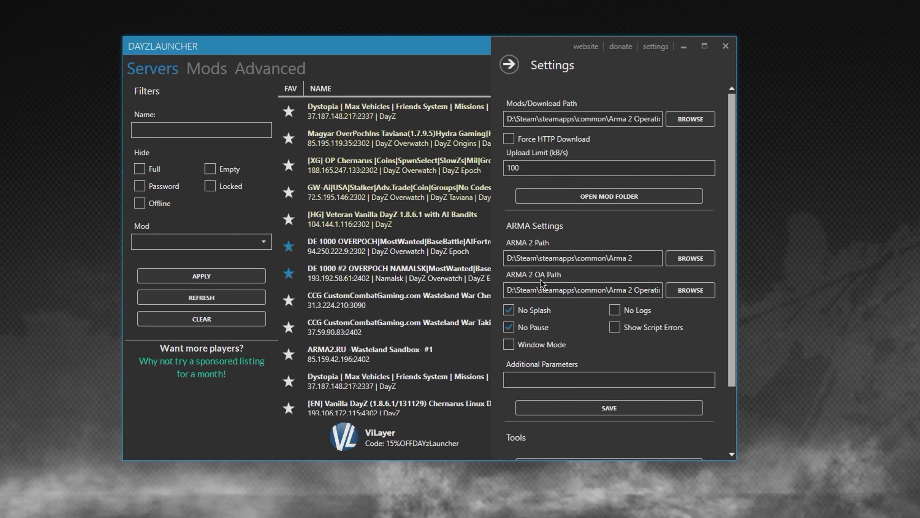
{"action": "left_click", "coordinate": [508, 65]}
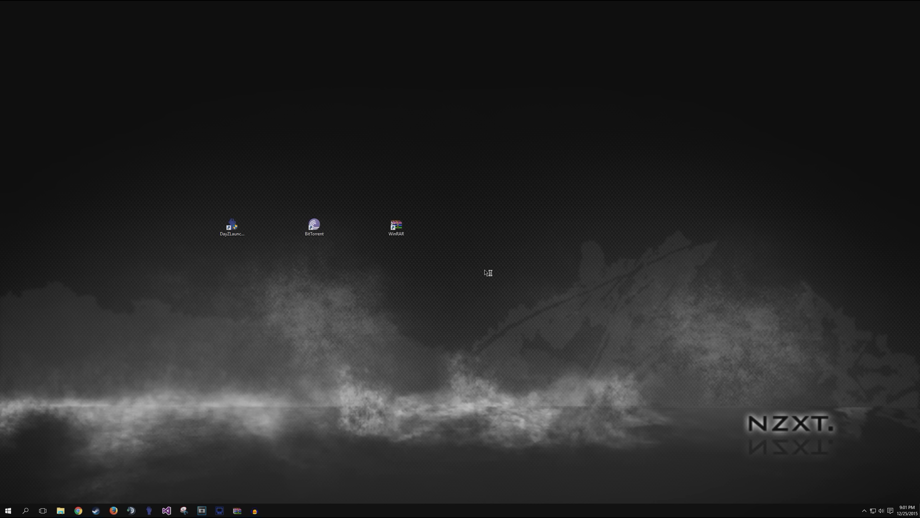
Step: Relaunch DayZLauncher and show the Mods list with DayZ Origins 1.7.9.5
{"action": "double_click", "coordinate": [231, 225]}
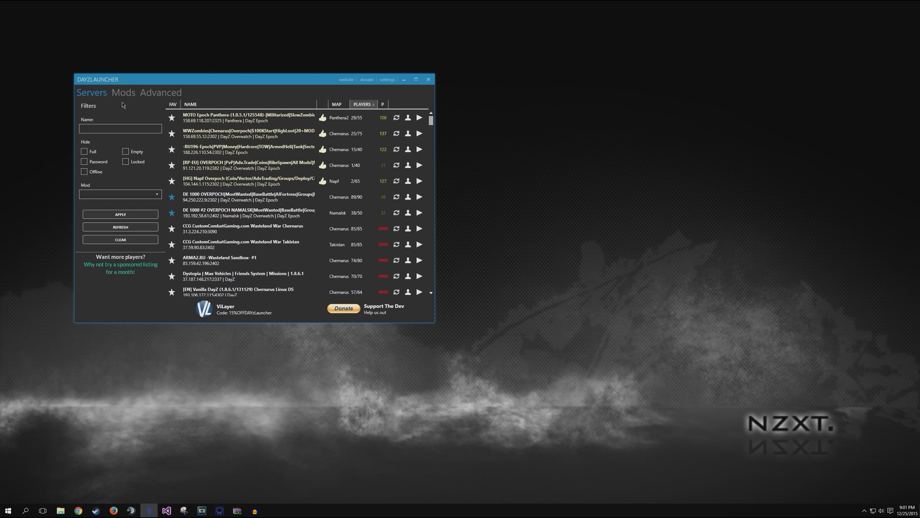
{"action": "left_click", "coordinate": [123, 92]}
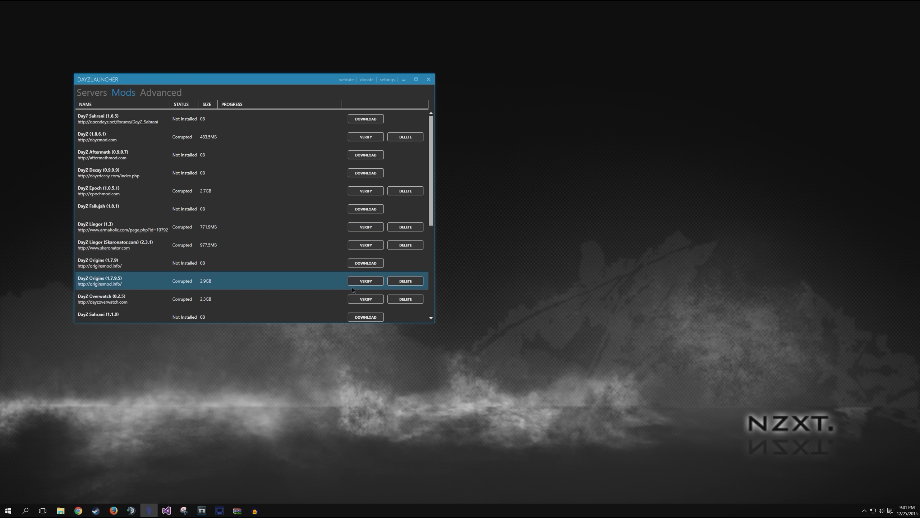
{"action": "mouse_move", "coordinate": [225, 290]}
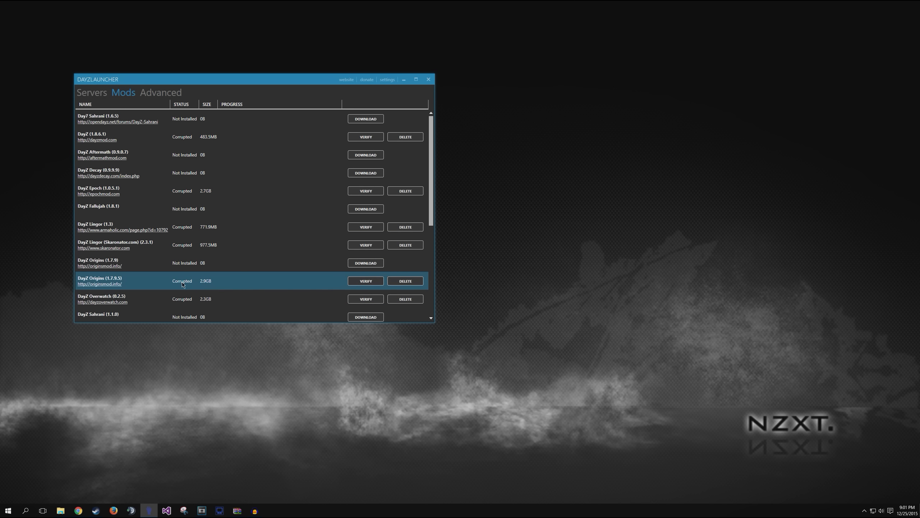
{"action": "mouse_move", "coordinate": [330, 286]}
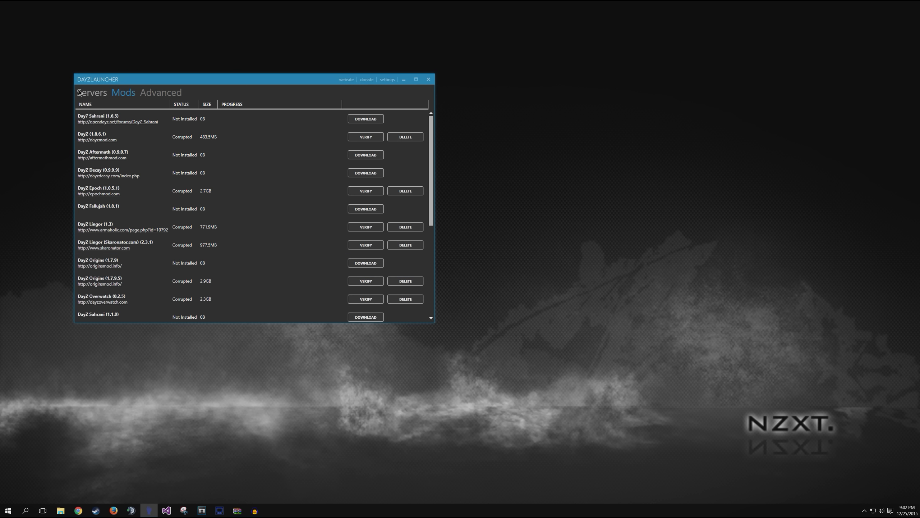
Step: Filter the server list by DayZ Origins (1.7.9.5) and apply it
{"action": "left_click", "coordinate": [91, 92]}
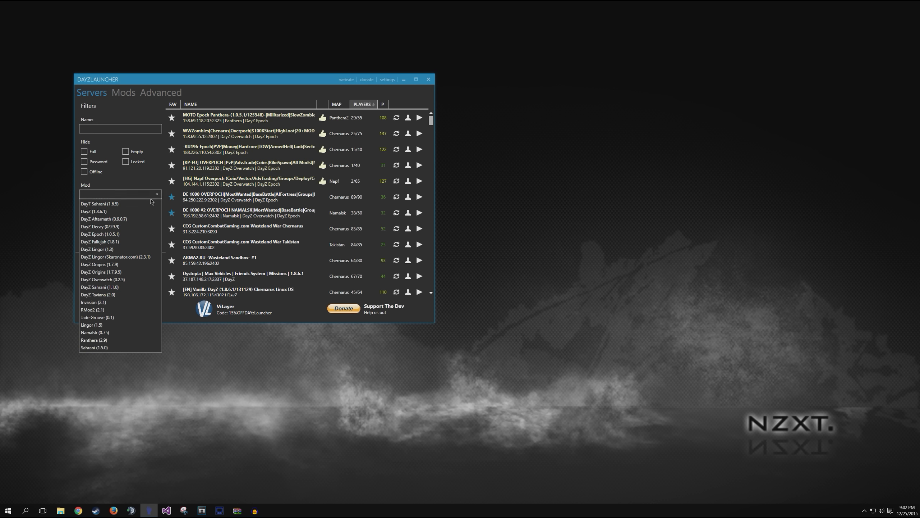
{"action": "left_click", "coordinate": [101, 271]}
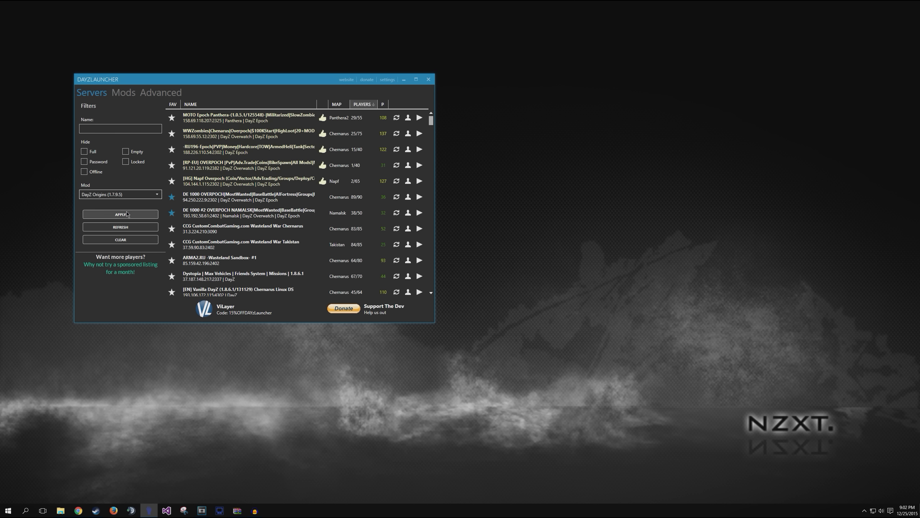
{"action": "left_click", "coordinate": [120, 214]}
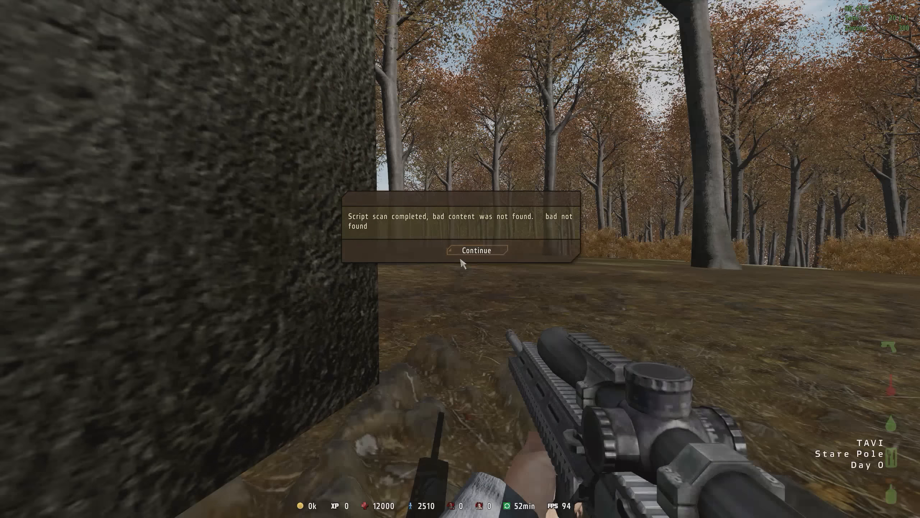
Step: Dismiss the script-scan notice with Continue so the character stands in the Origins world
{"action": "left_click", "coordinate": [476, 251]}
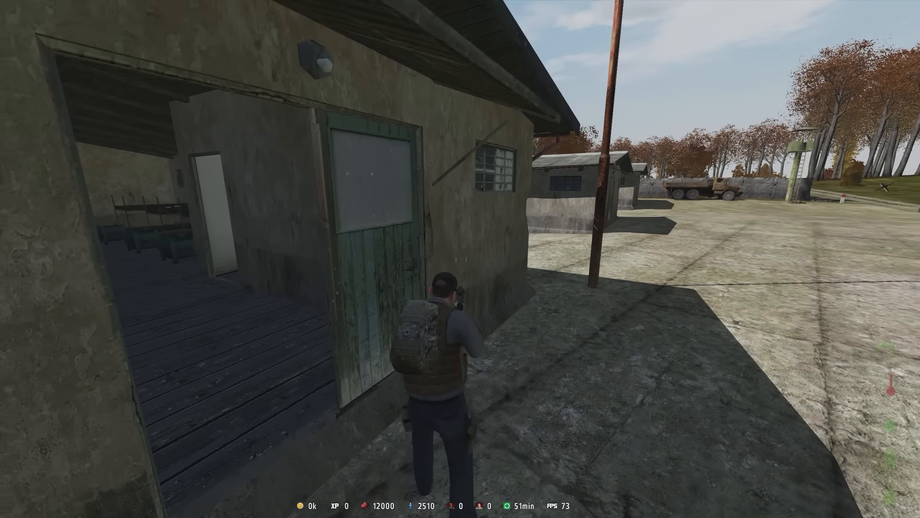
{"action": "mouse_move", "coordinate": [461, 259]}
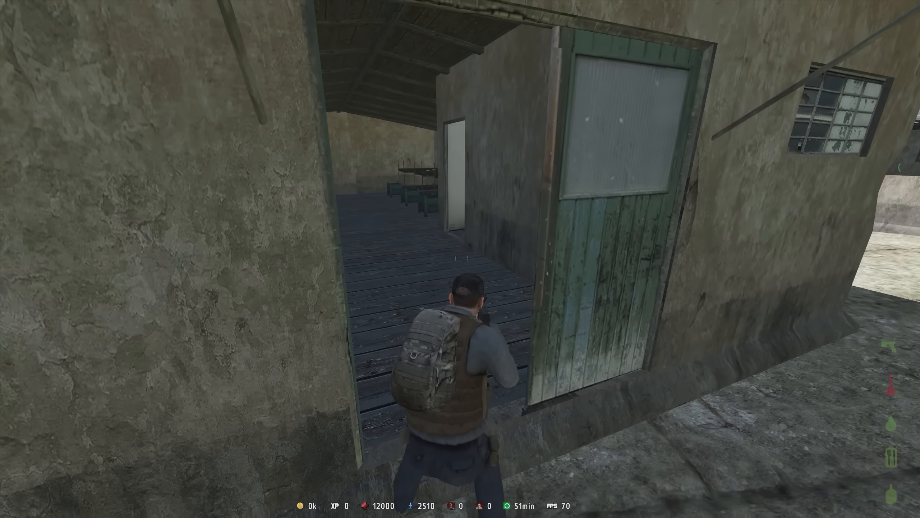